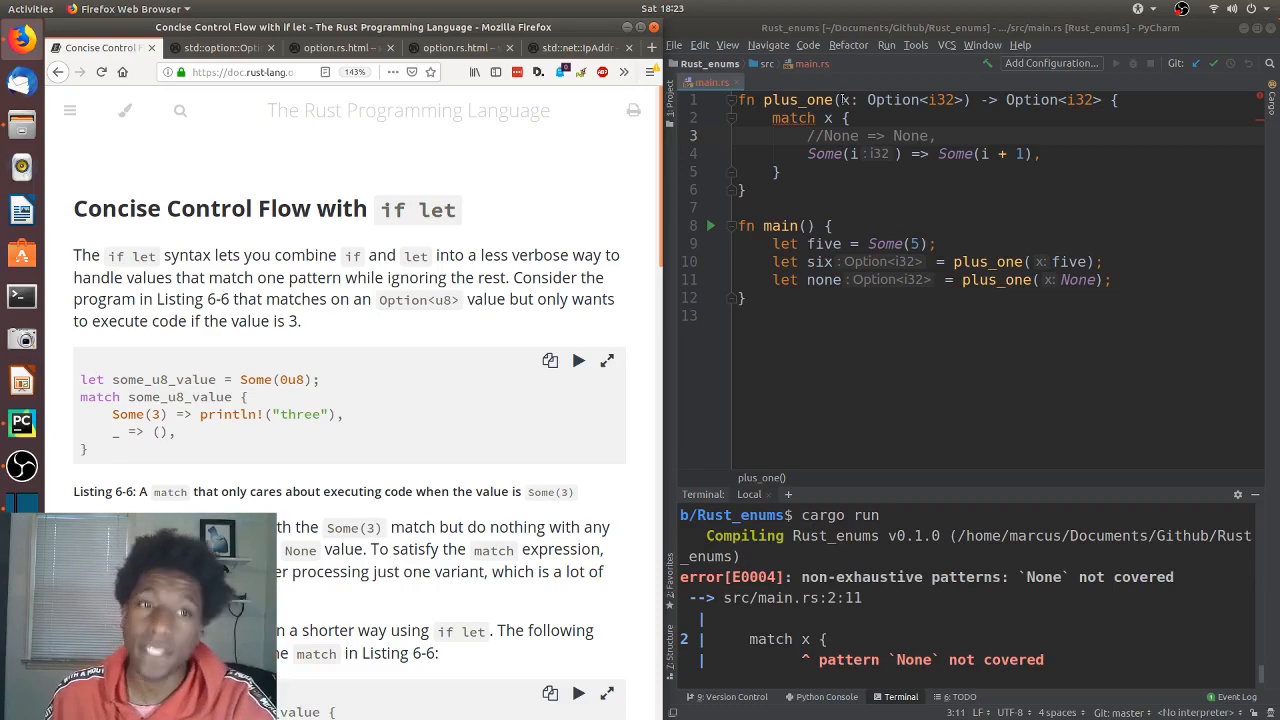
# - Scroll the Rust Book page up to the 'Concise Control Flow with if let' heading and Listing 6-6
pyautogui.scroll(3)
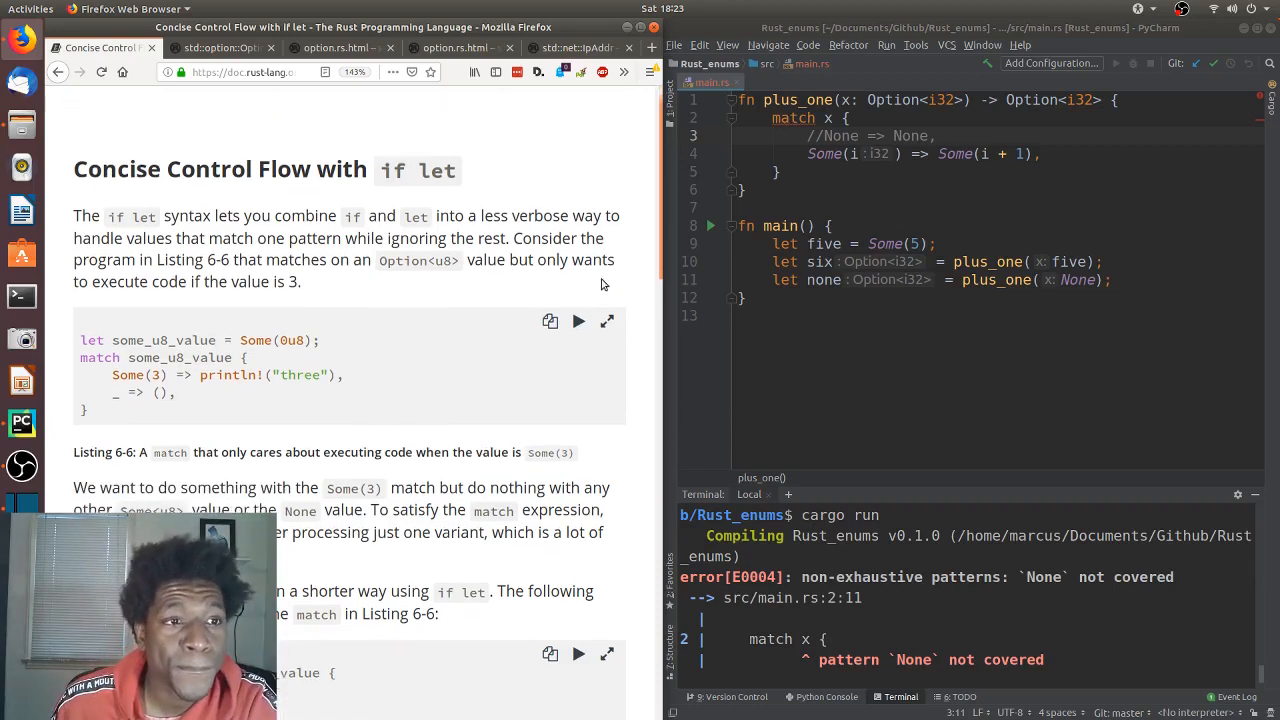
pyautogui.scroll(3)
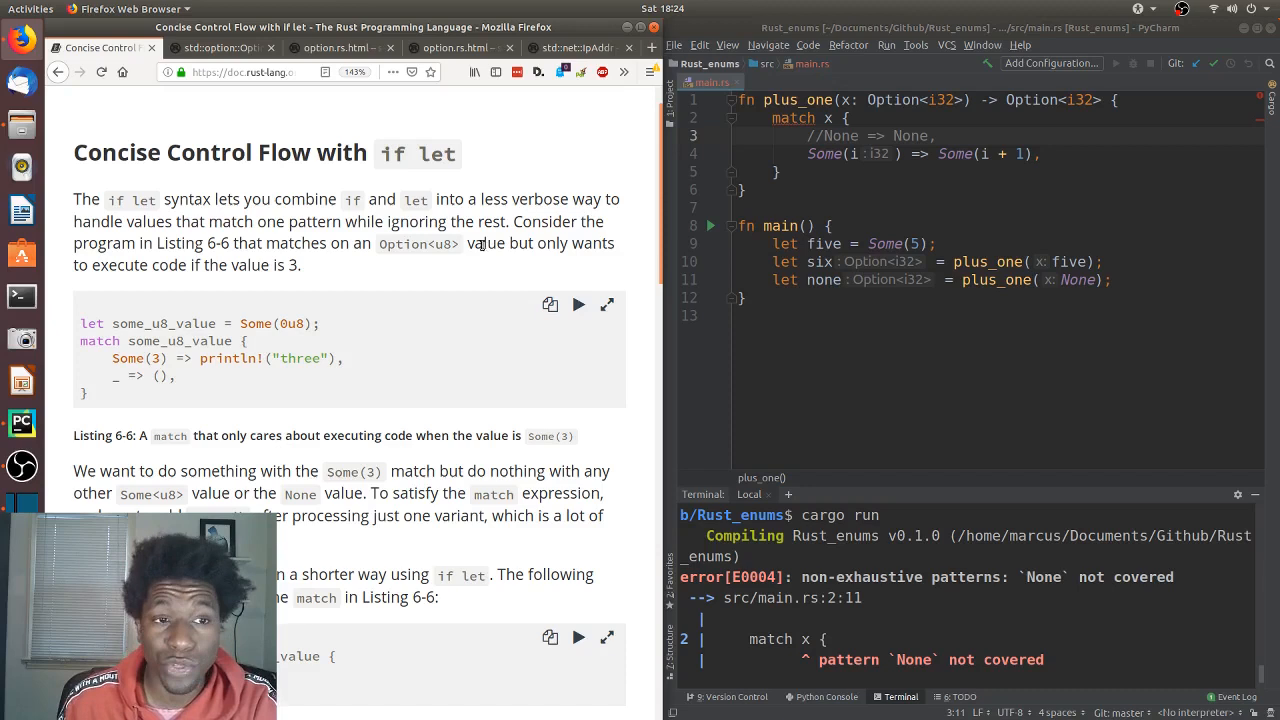
pyautogui.moveTo(84, 324)
pyautogui.write('let')
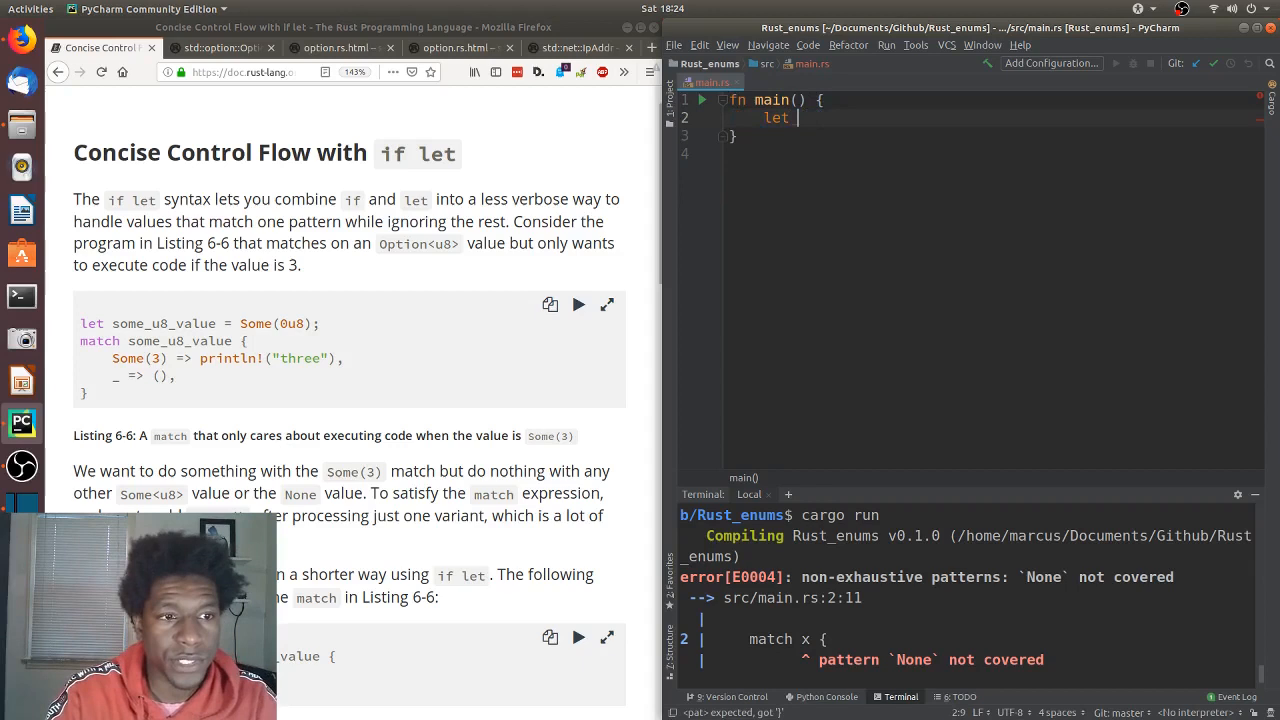
# - Declare let some_u8_value = Some(0u8); inside fn main(), using autocomplete for Some
pyautogui.write('some_')
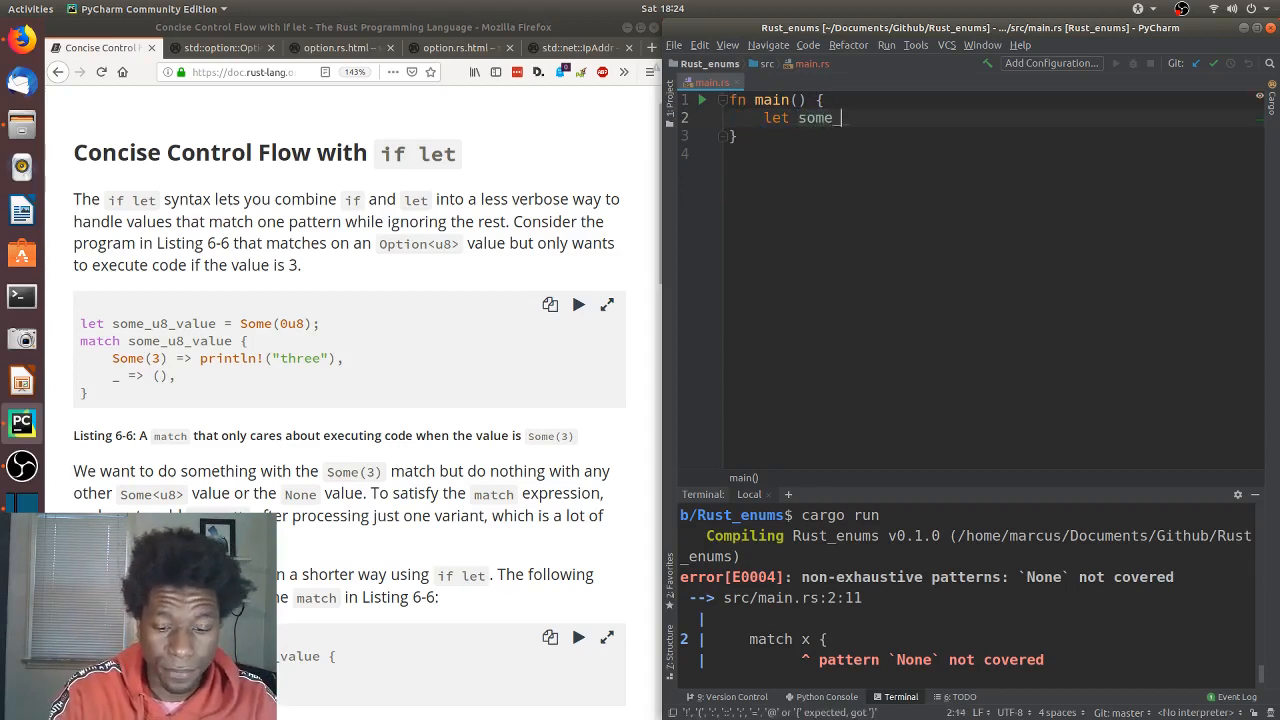
pyautogui.write('u8')
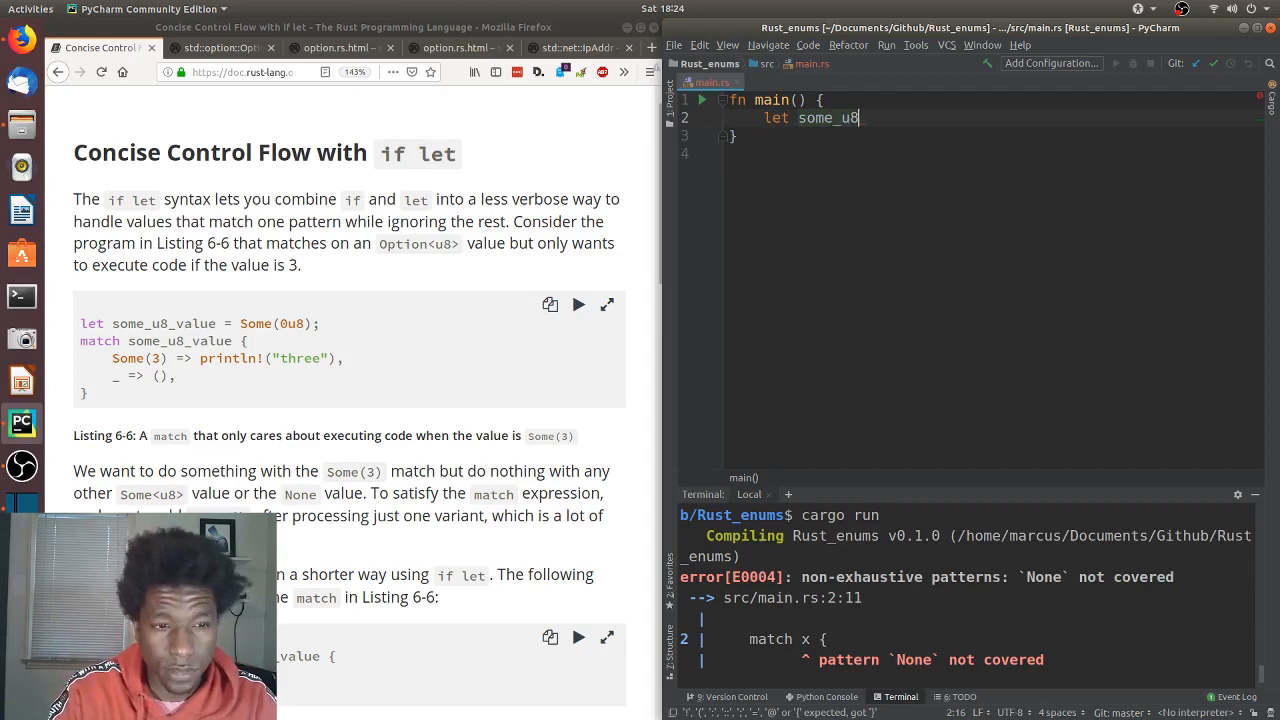
pyautogui.write('_value')
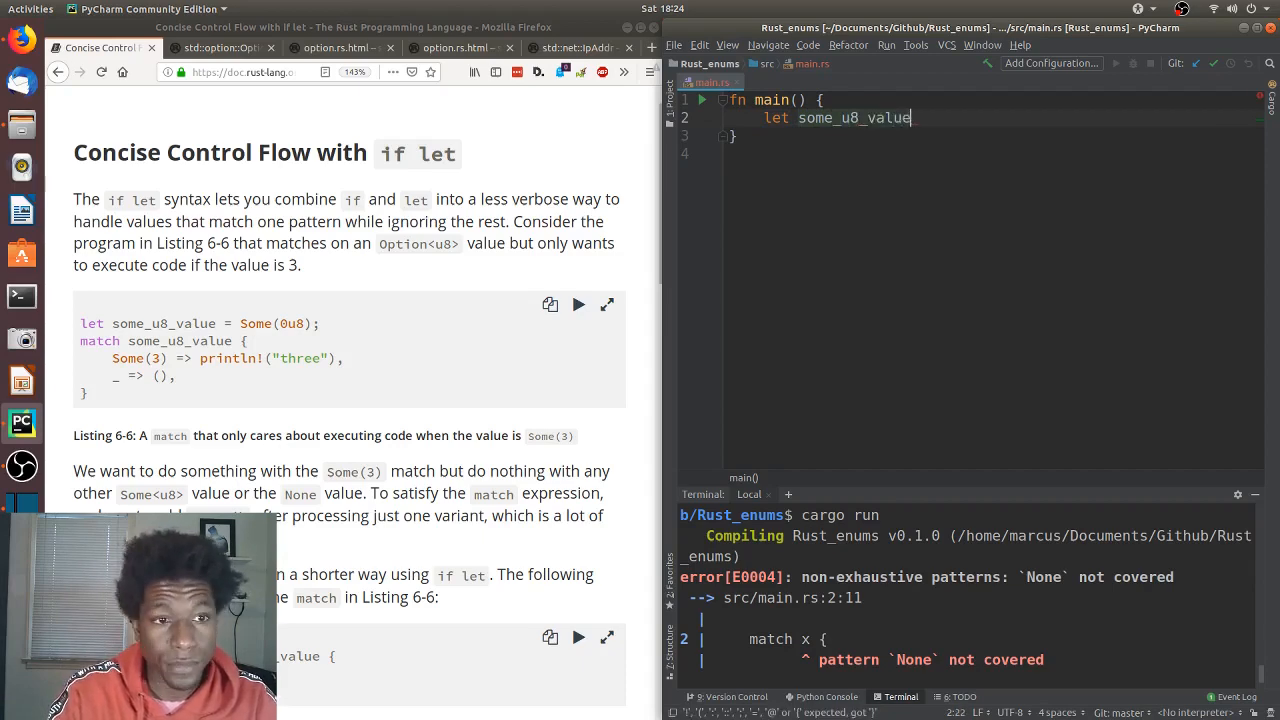
pyautogui.write('= Some(')
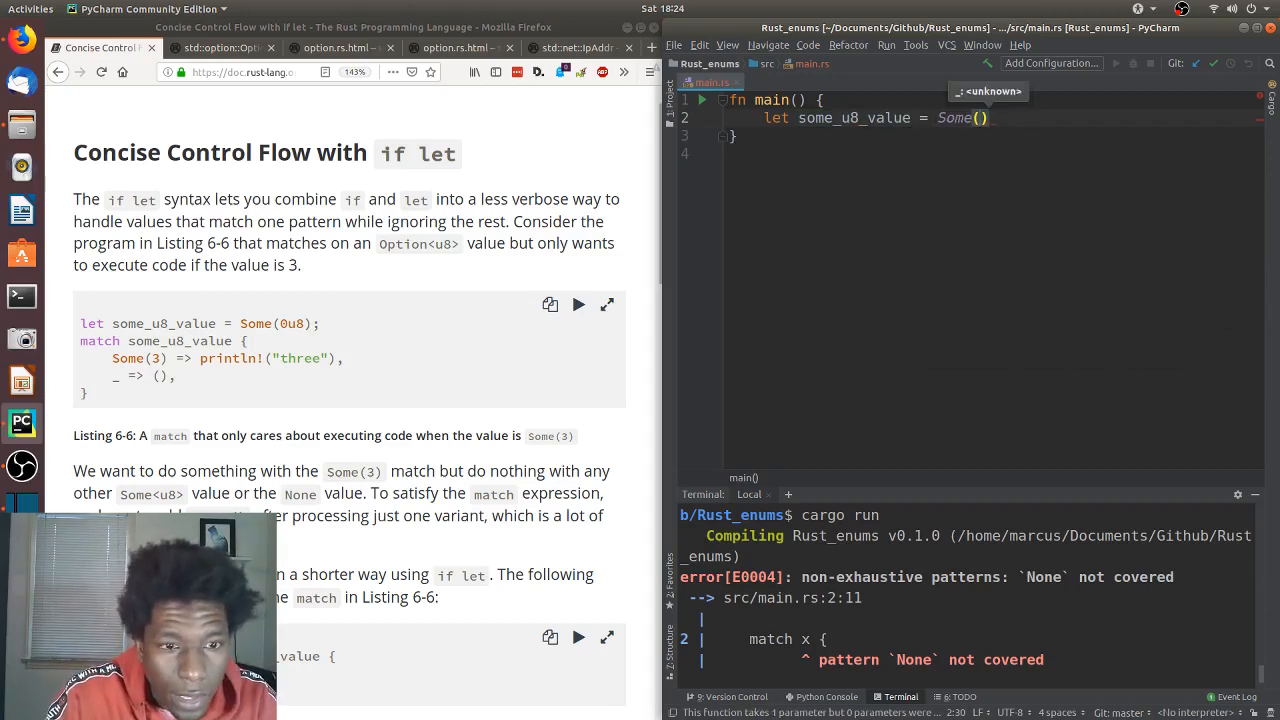
pyautogui.write('0u8')
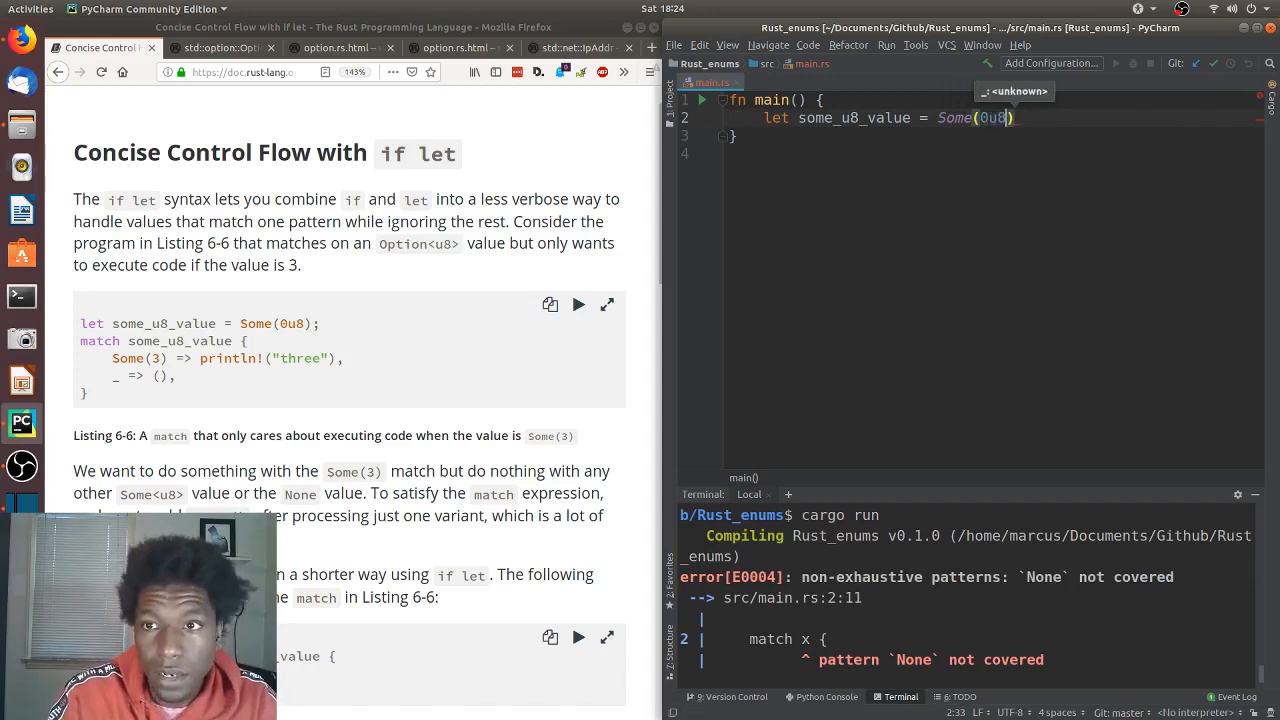
pyautogui.write(';')
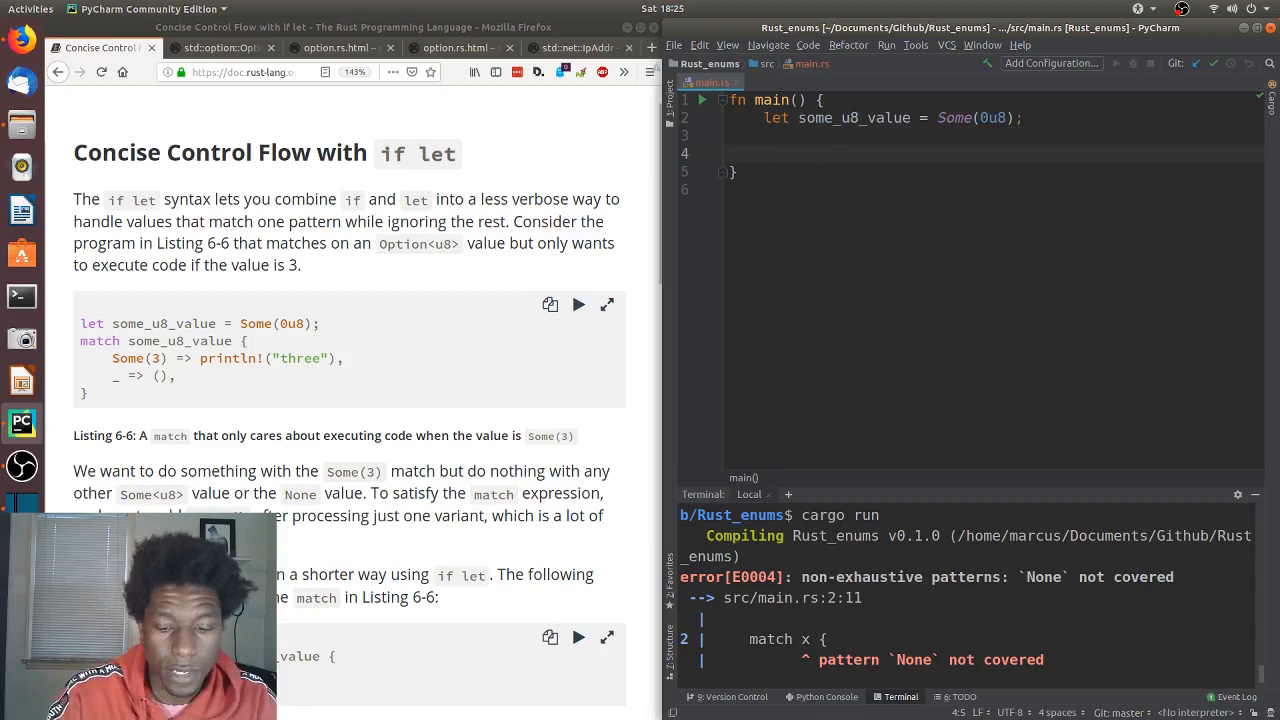
# - Begin match some_u8_value { with the arm Some(3) => println!("Three")
pyautogui.write('match')
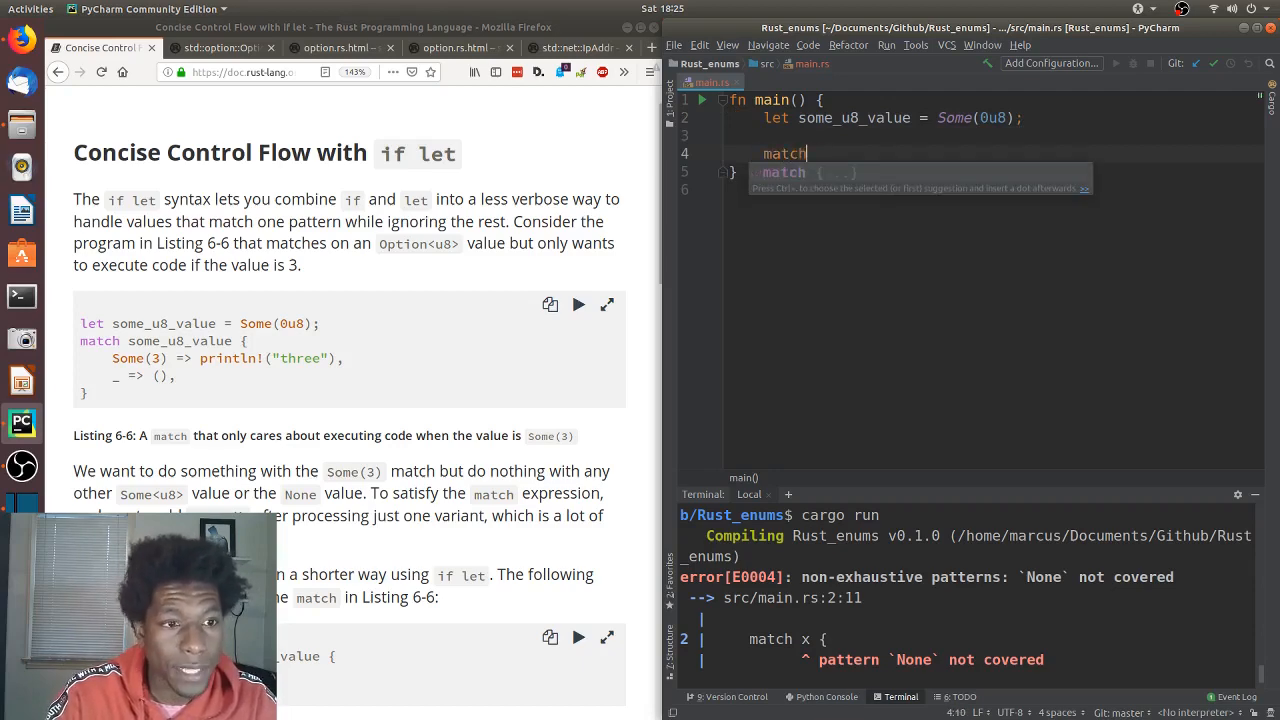
pyautogui.write('some_u8_value')
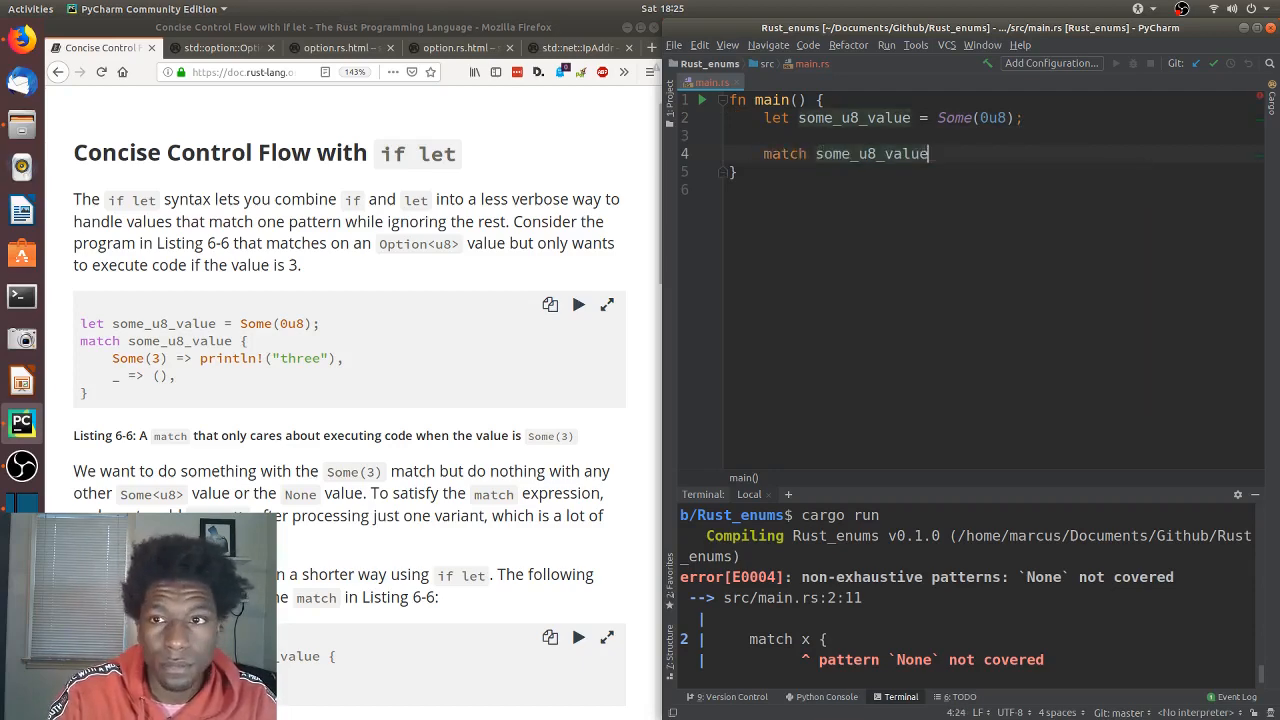
pyautogui.write('{')
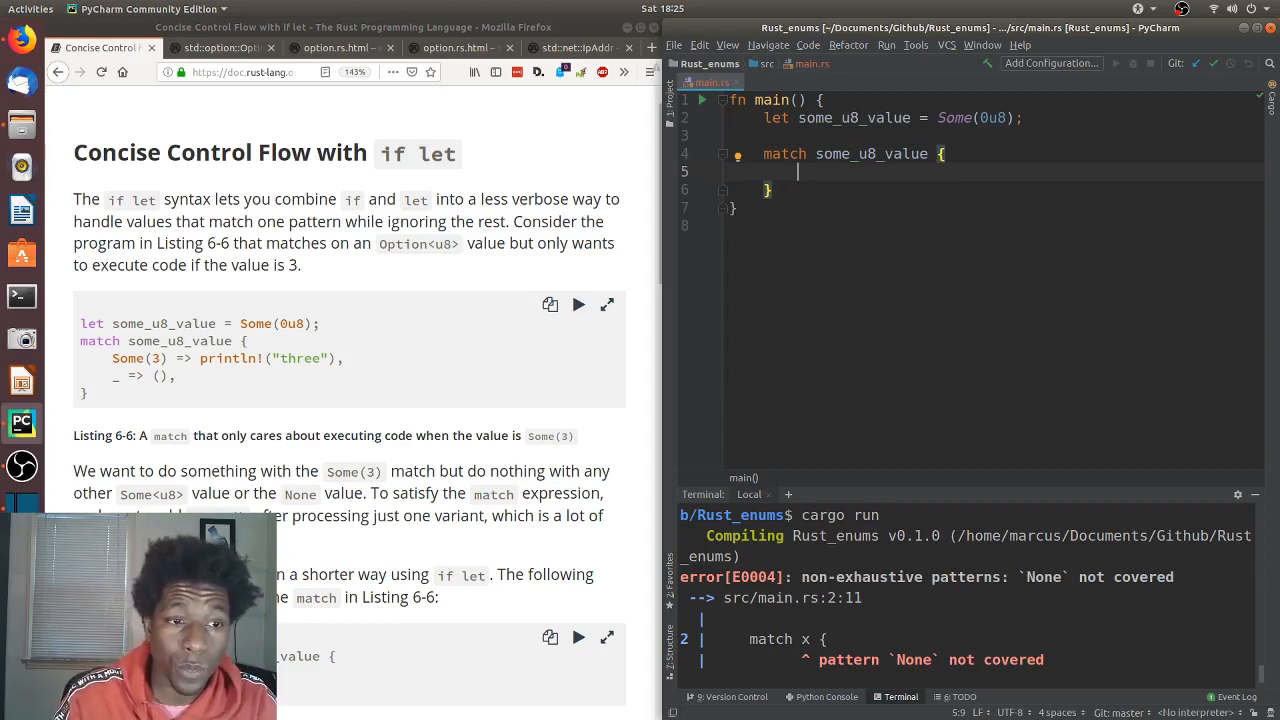
pyautogui.write('Some(3')
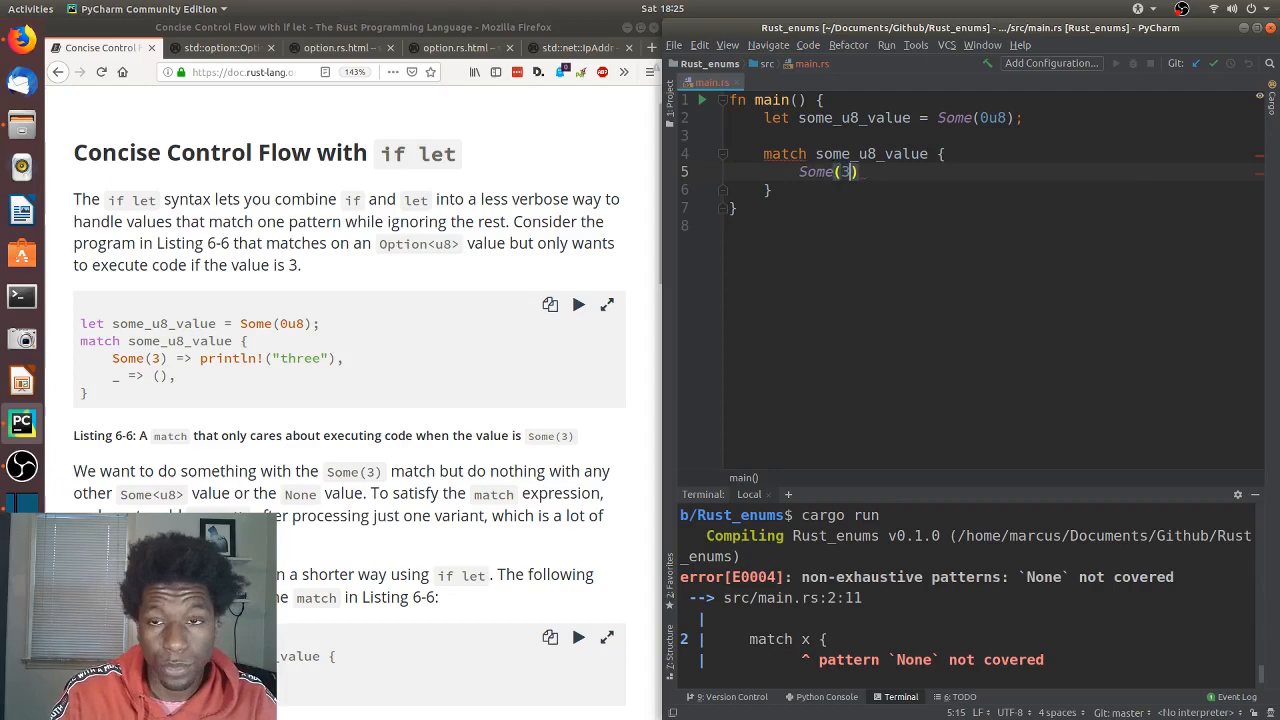
pyautogui.write('=>')
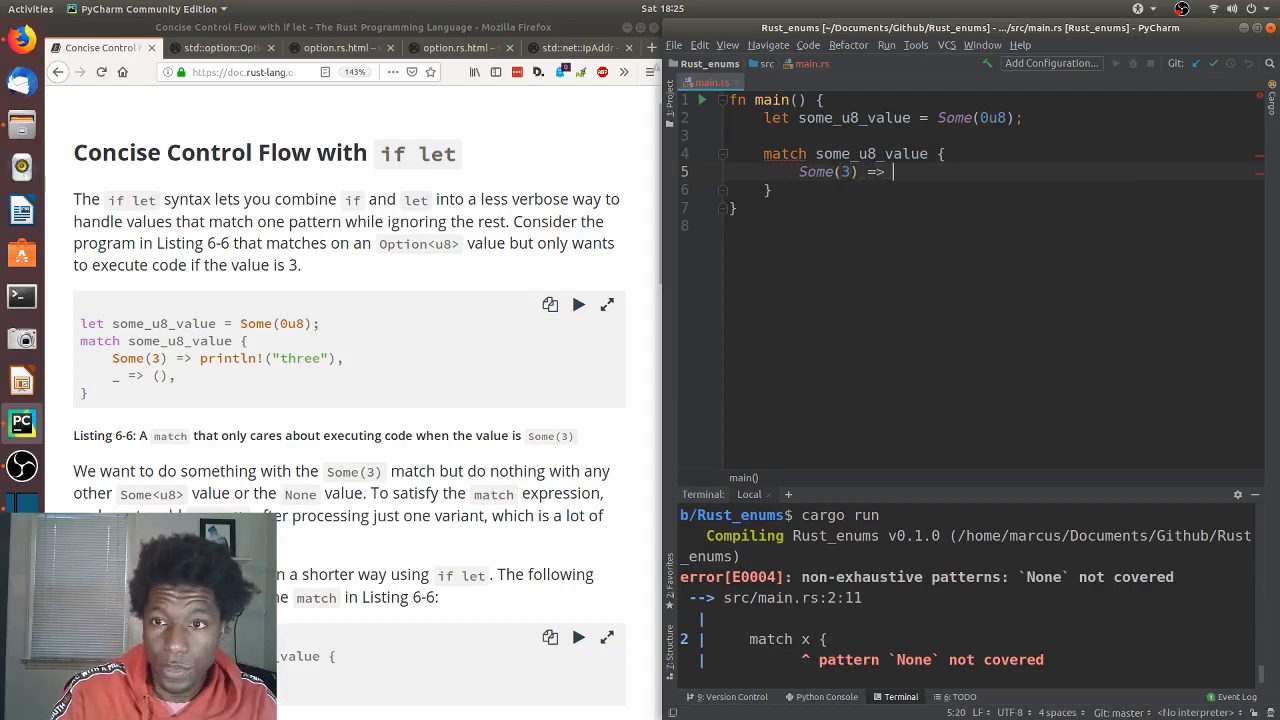
pyautogui.write('println!(')
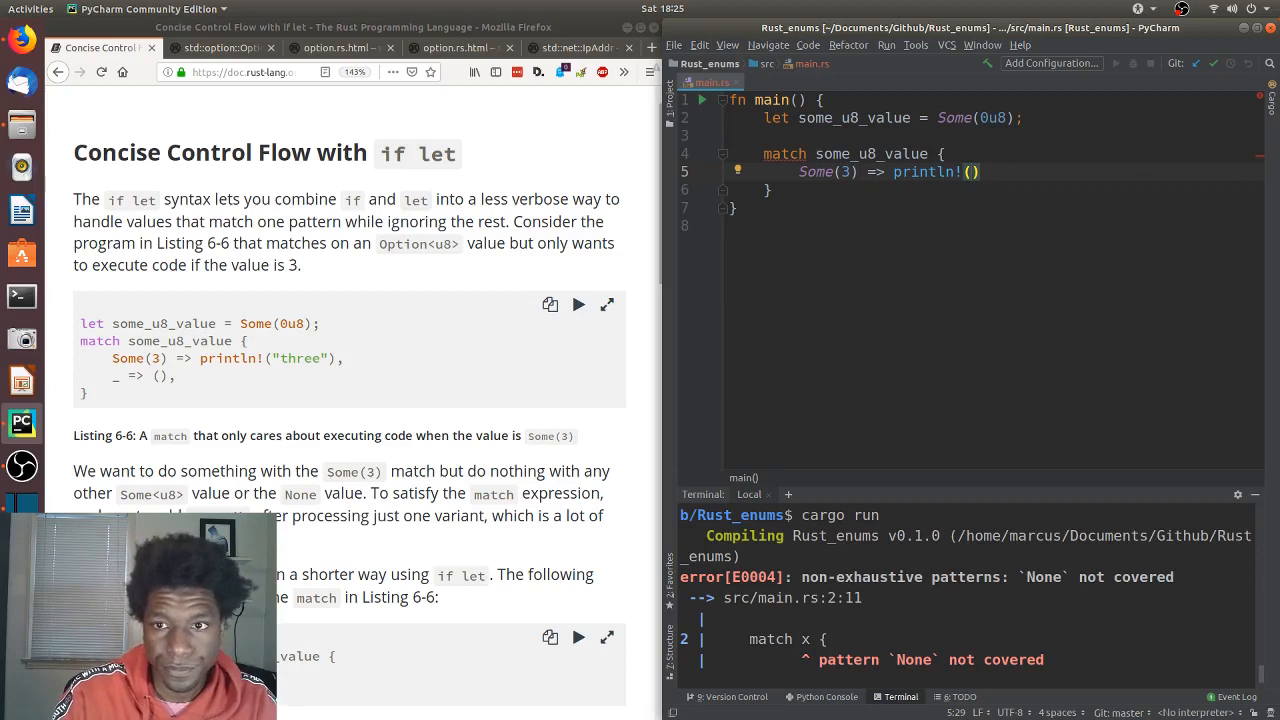
pyautogui.write('Three"')
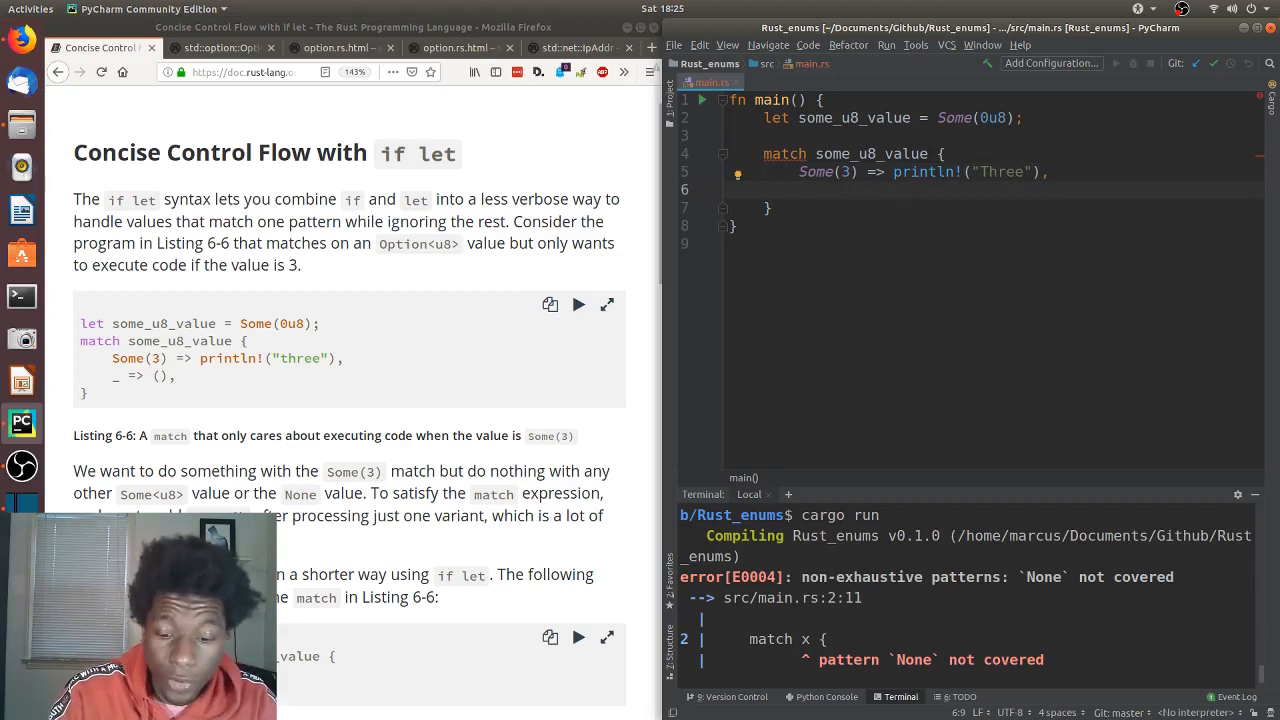
# - Finish the match with the catch-all arm _ => () and its closing brace
pyautogui.write('_ =')
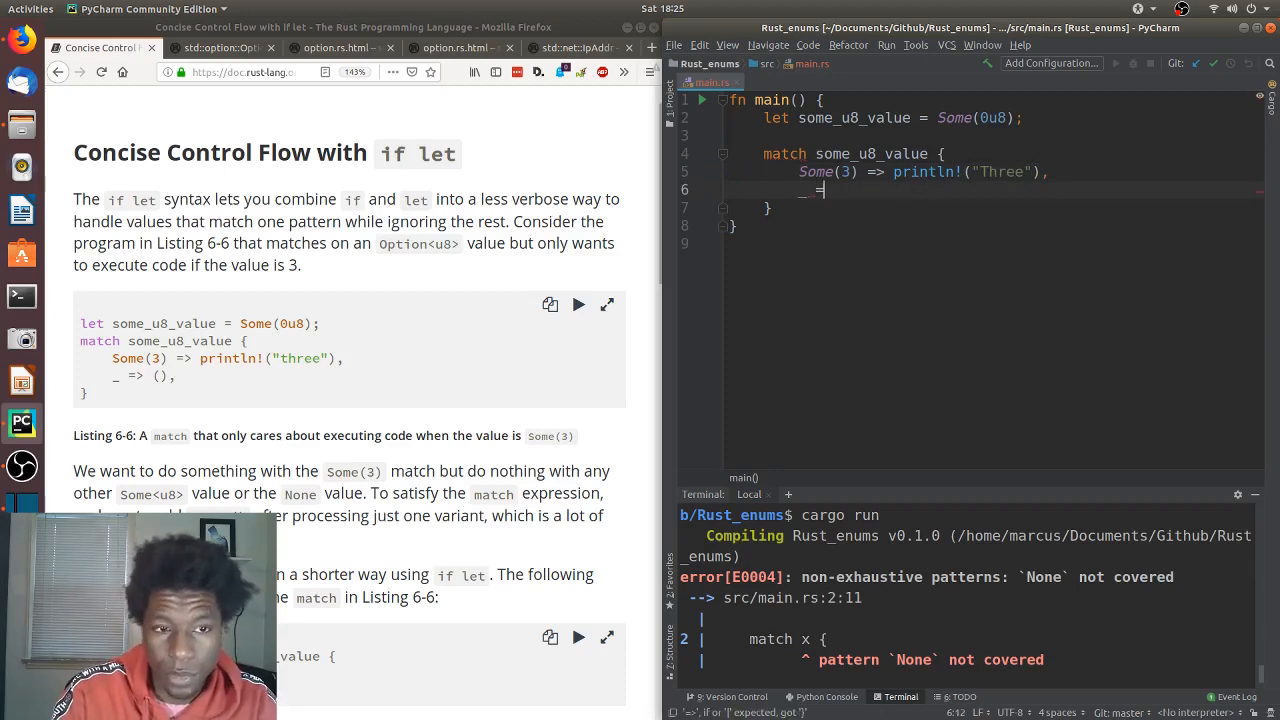
pyautogui.write('=>')
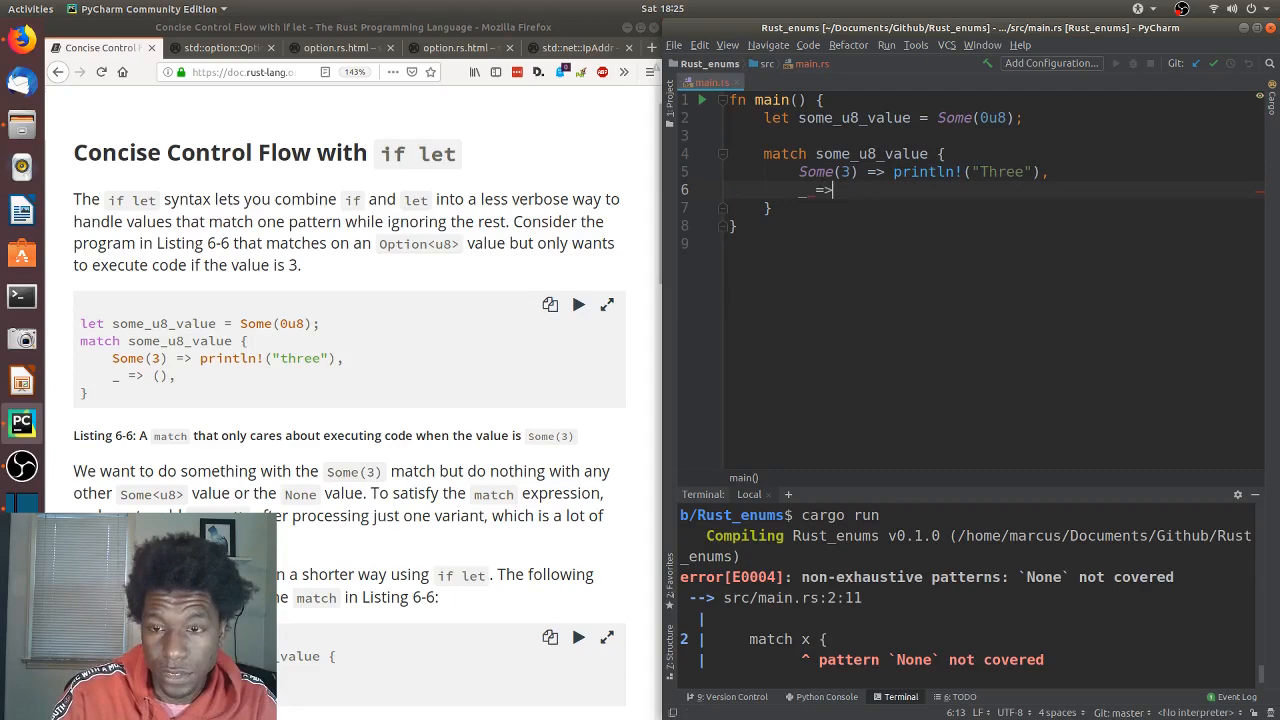
pyautogui.write('()')
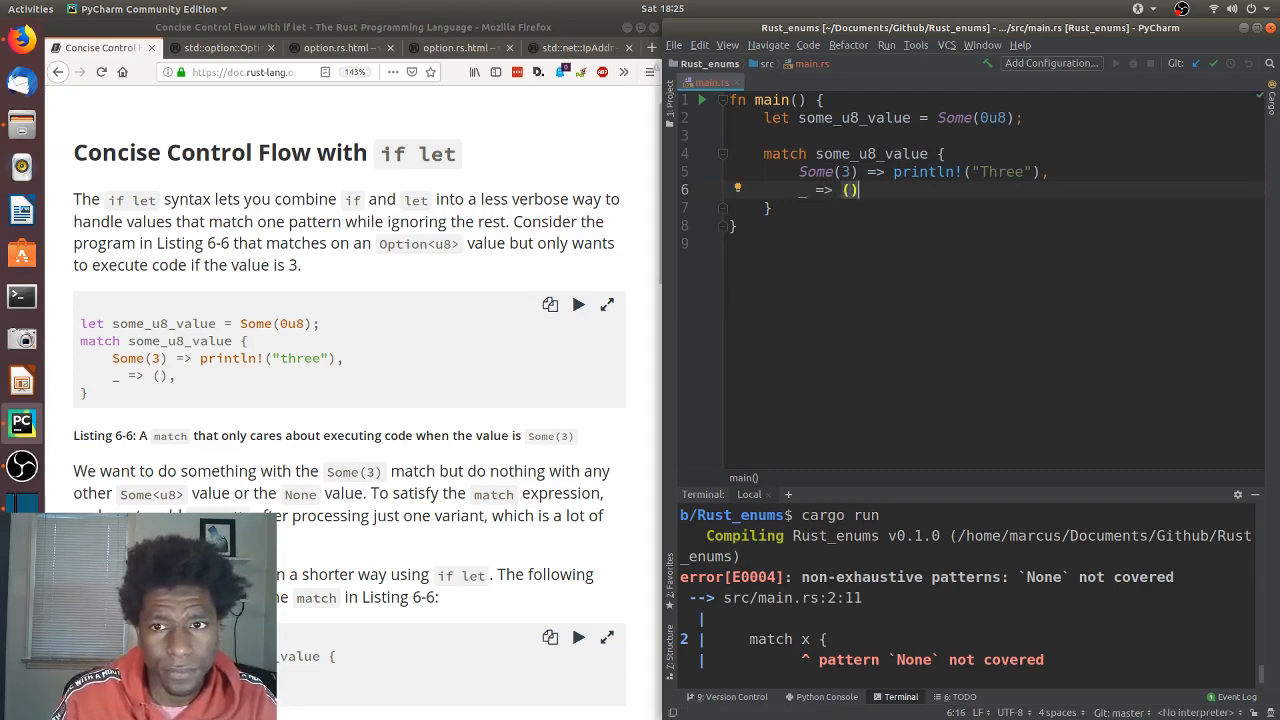
pyautogui.scroll(-3)
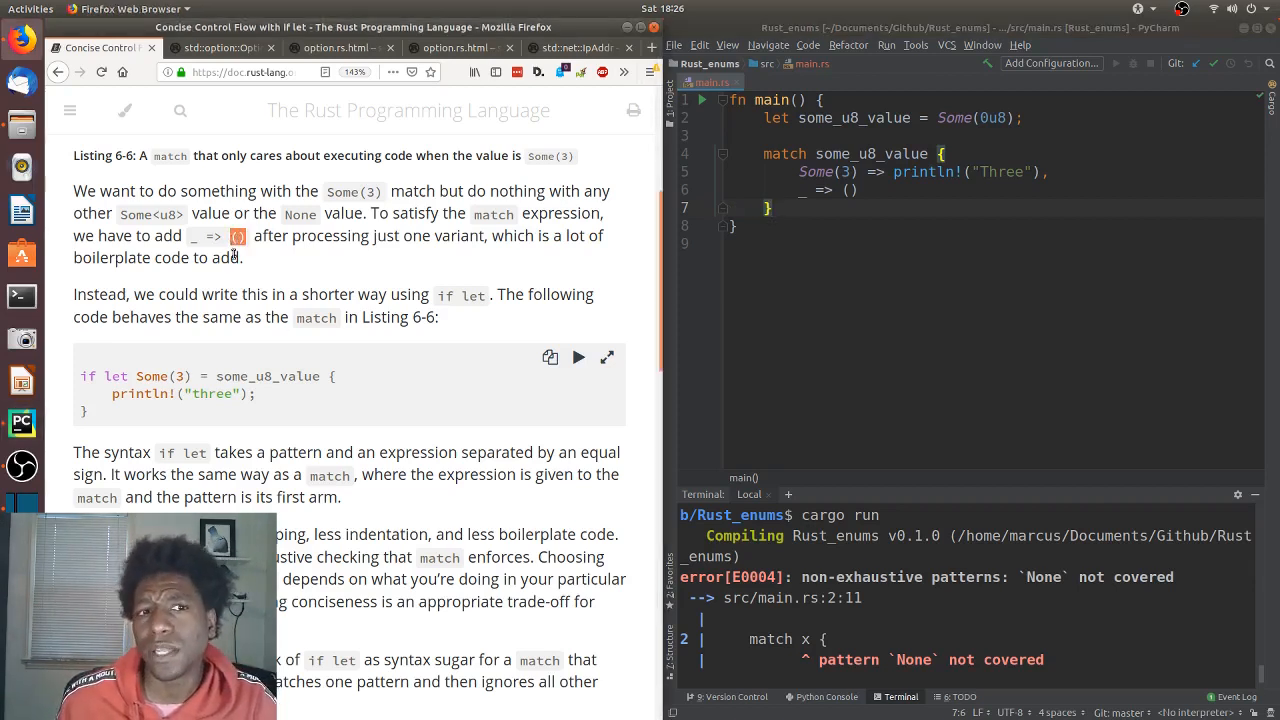
pyautogui.moveTo(392, 276)
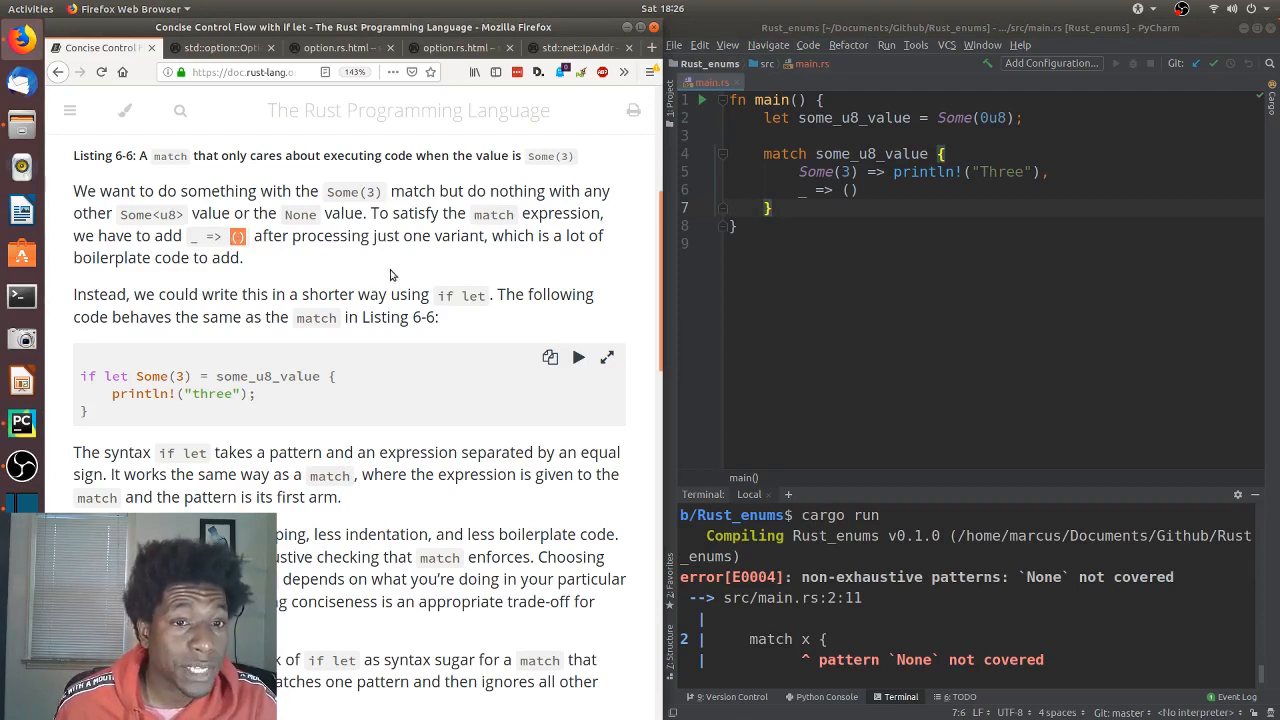
pyautogui.moveTo(574, 254)
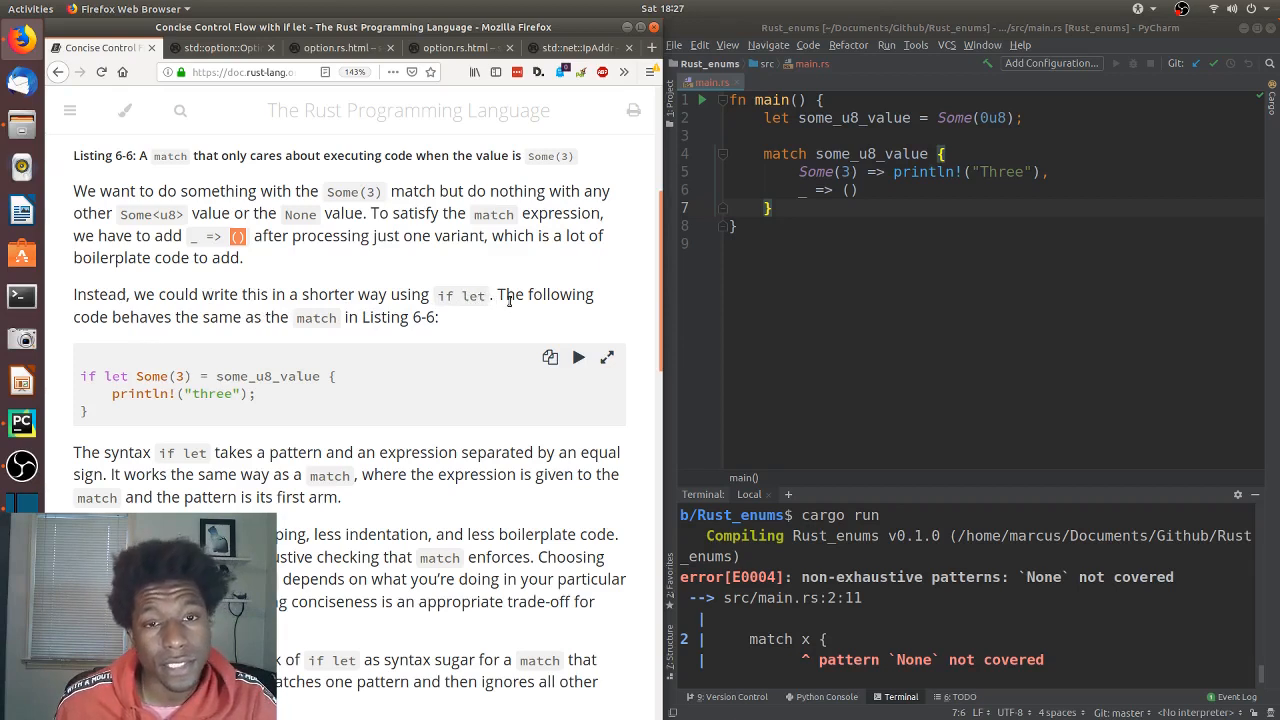
pyautogui.moveTo(192, 358)
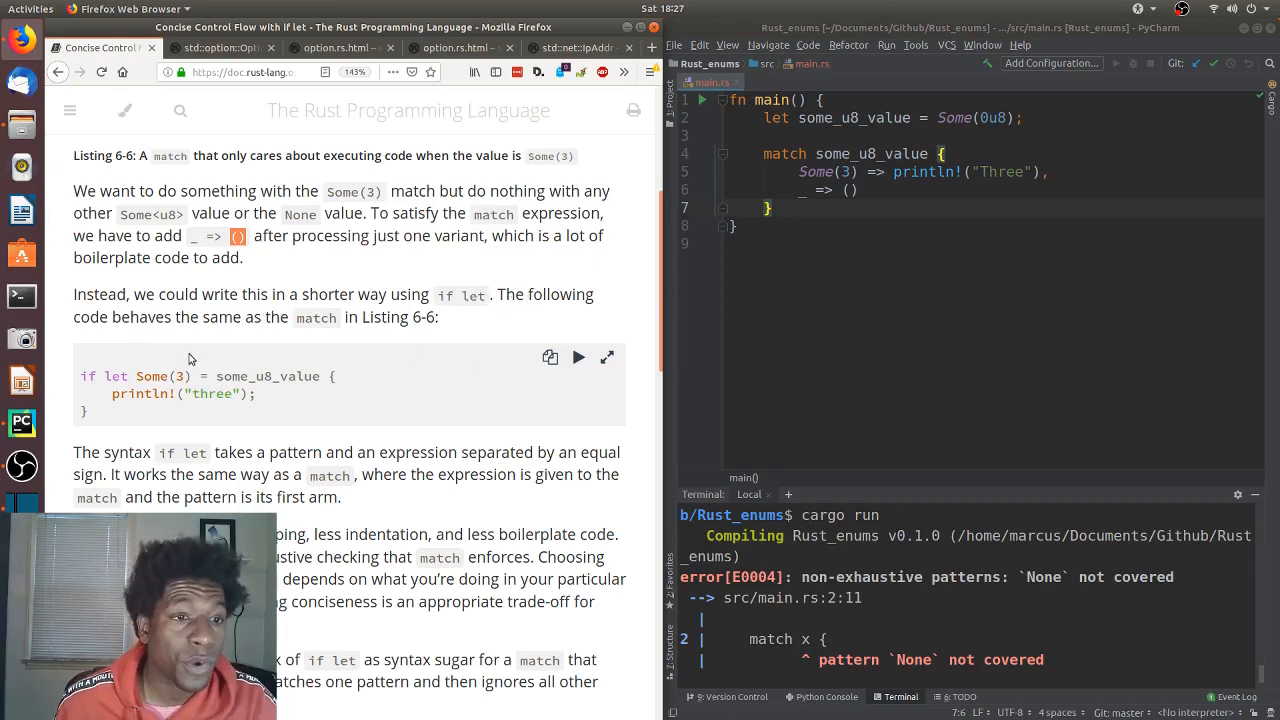
pyautogui.moveTo(332, 414)
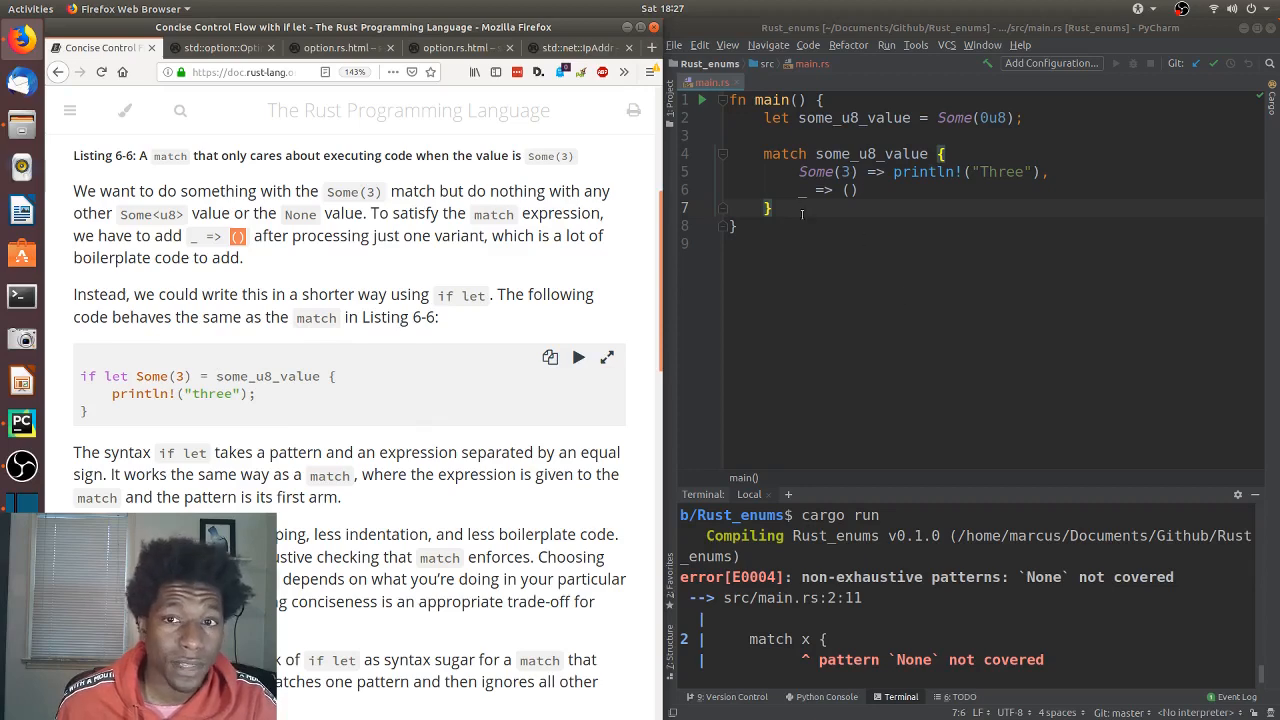
# - Add if let Some(3) = some_u8_value { println!("three"); } below the match block
pyautogui.press('Return')
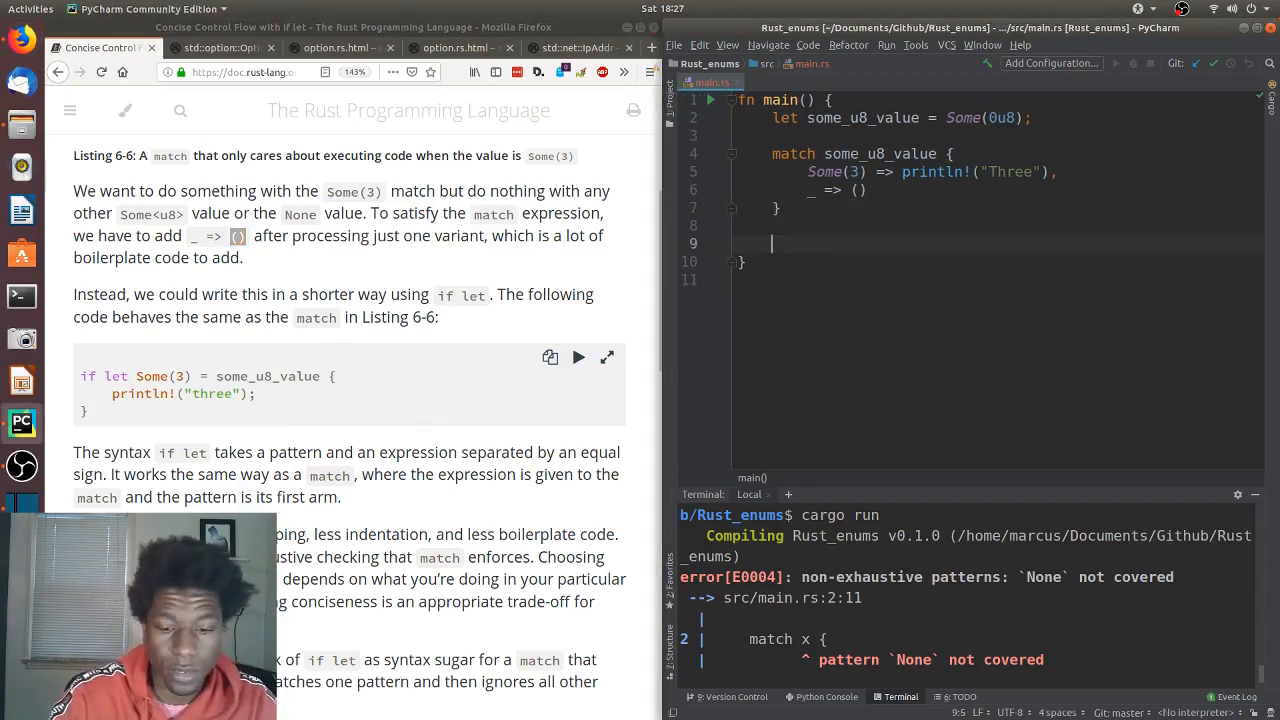
pyautogui.write('if')
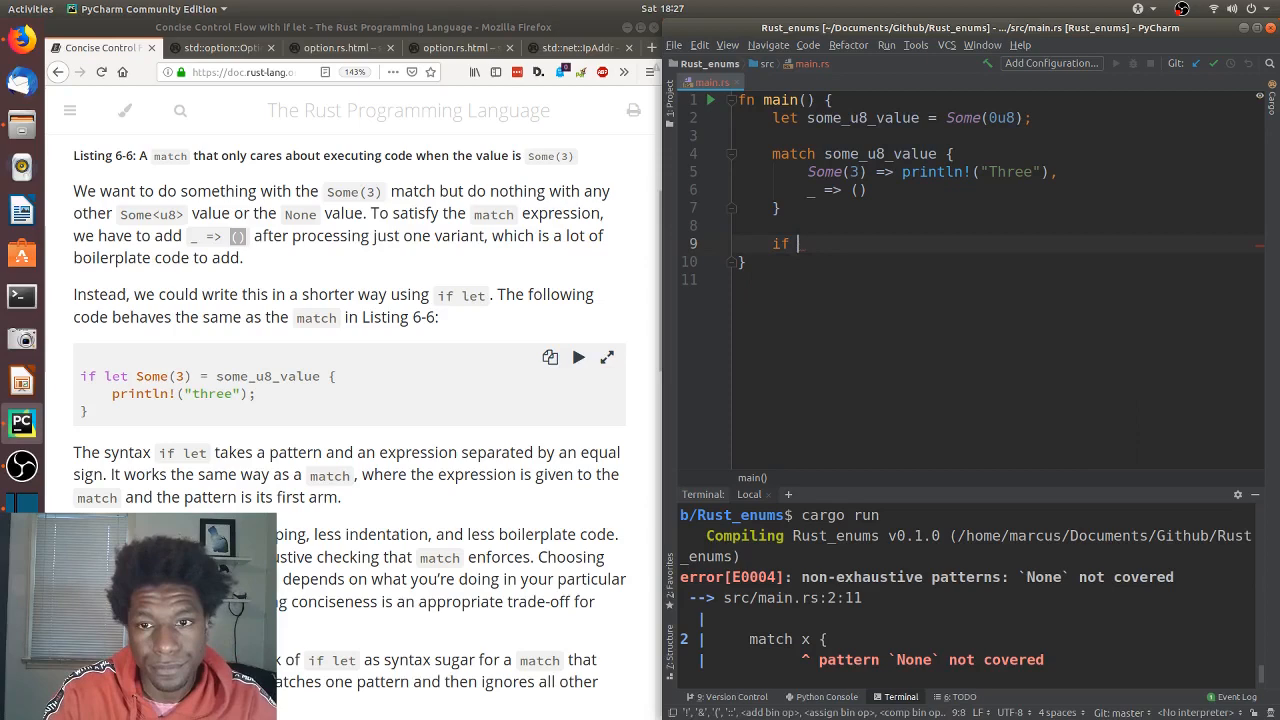
pyautogui.write('let Some(3')
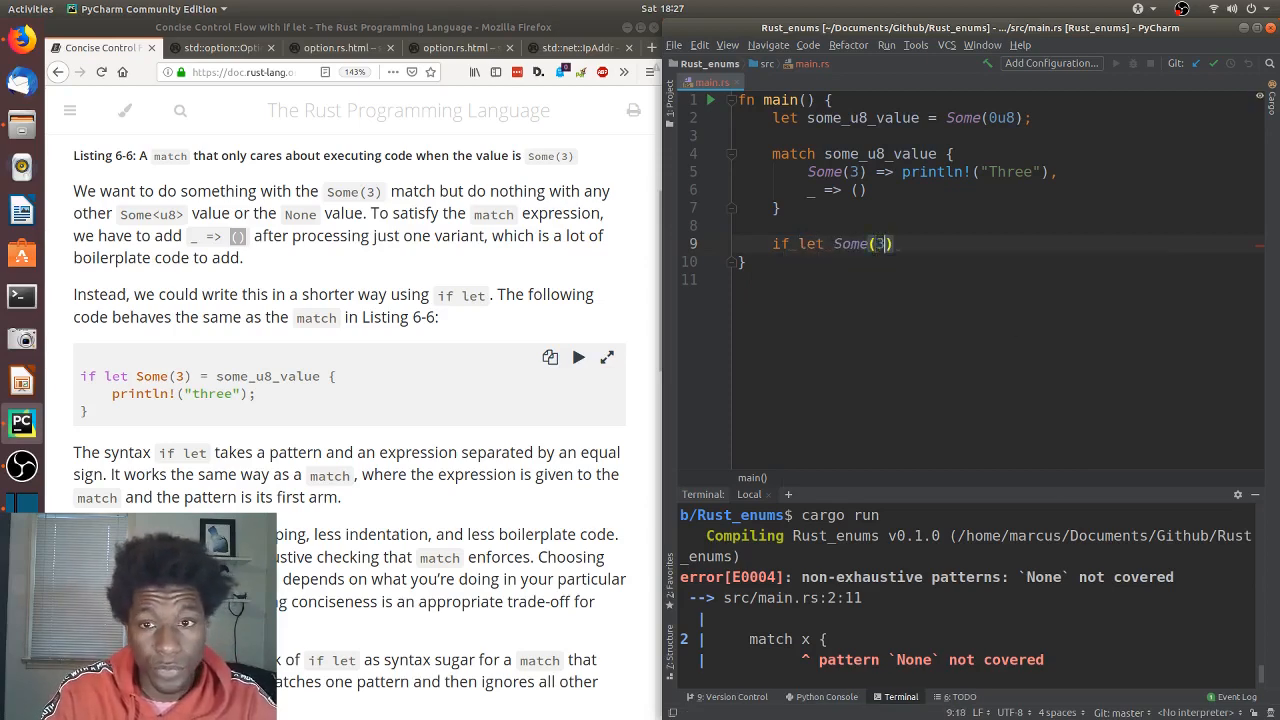
pyautogui.write('==')
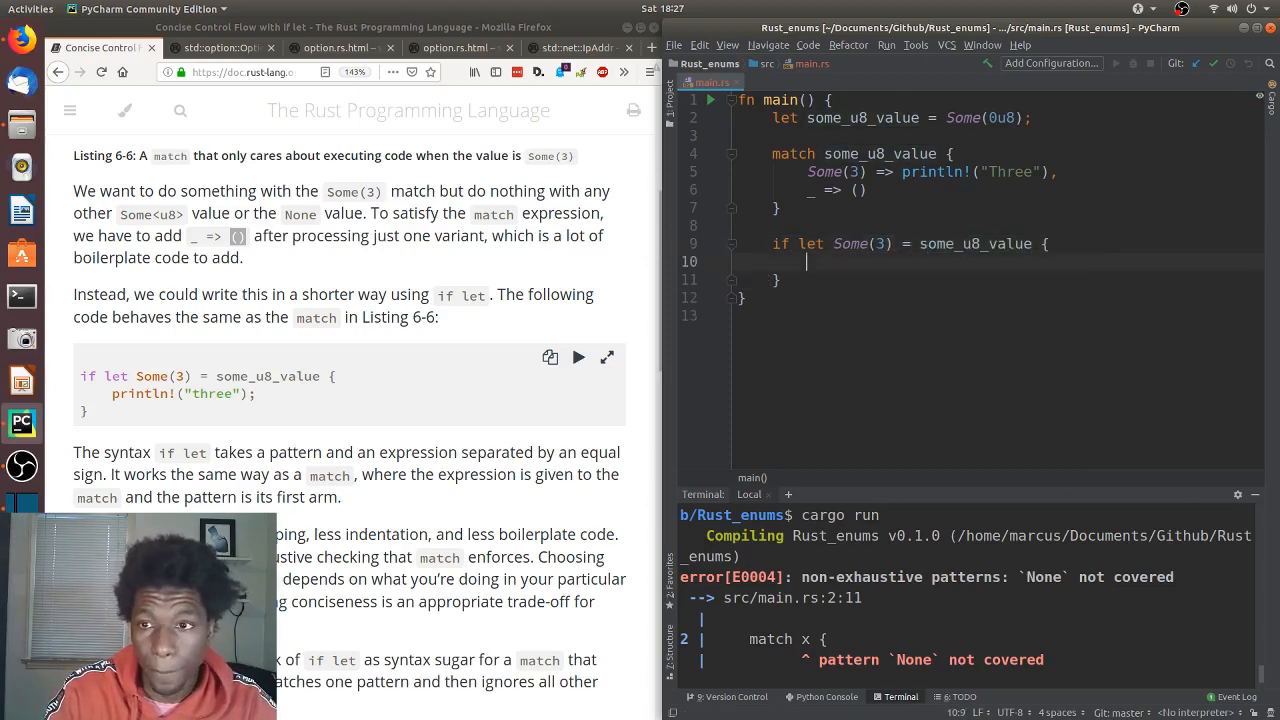
pyautogui.write('p')
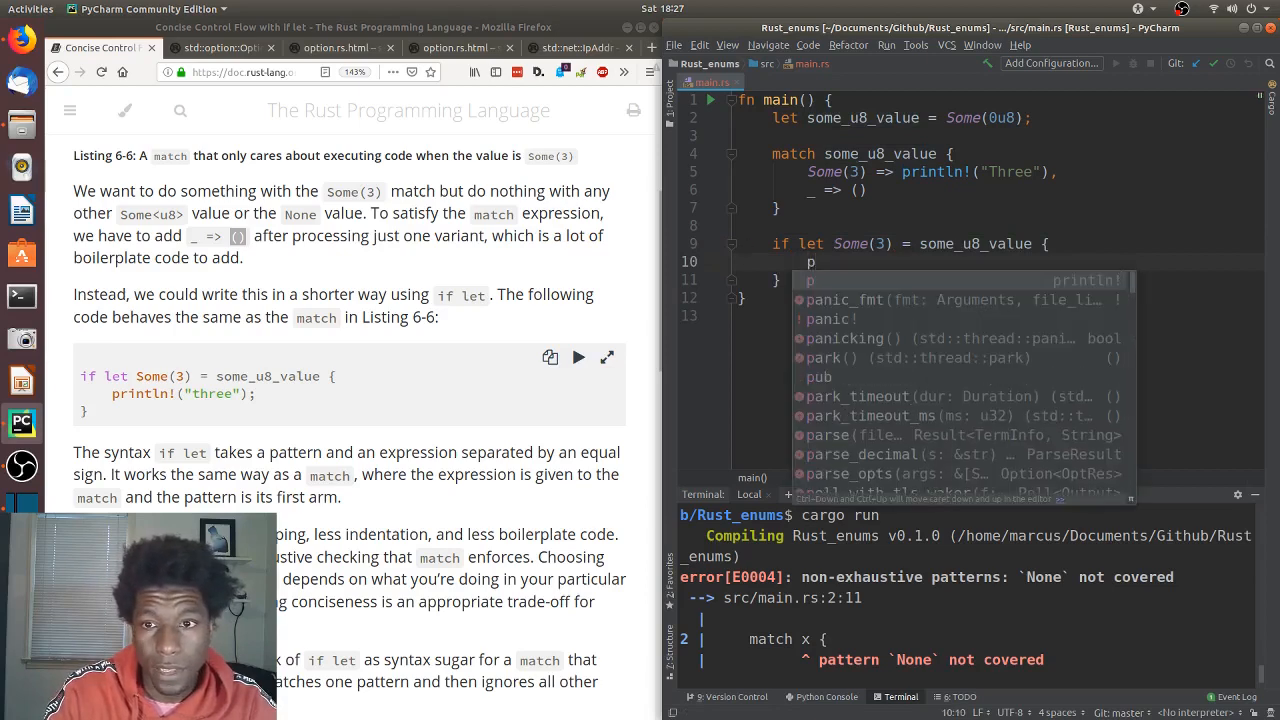
pyautogui.write('rintln!(')
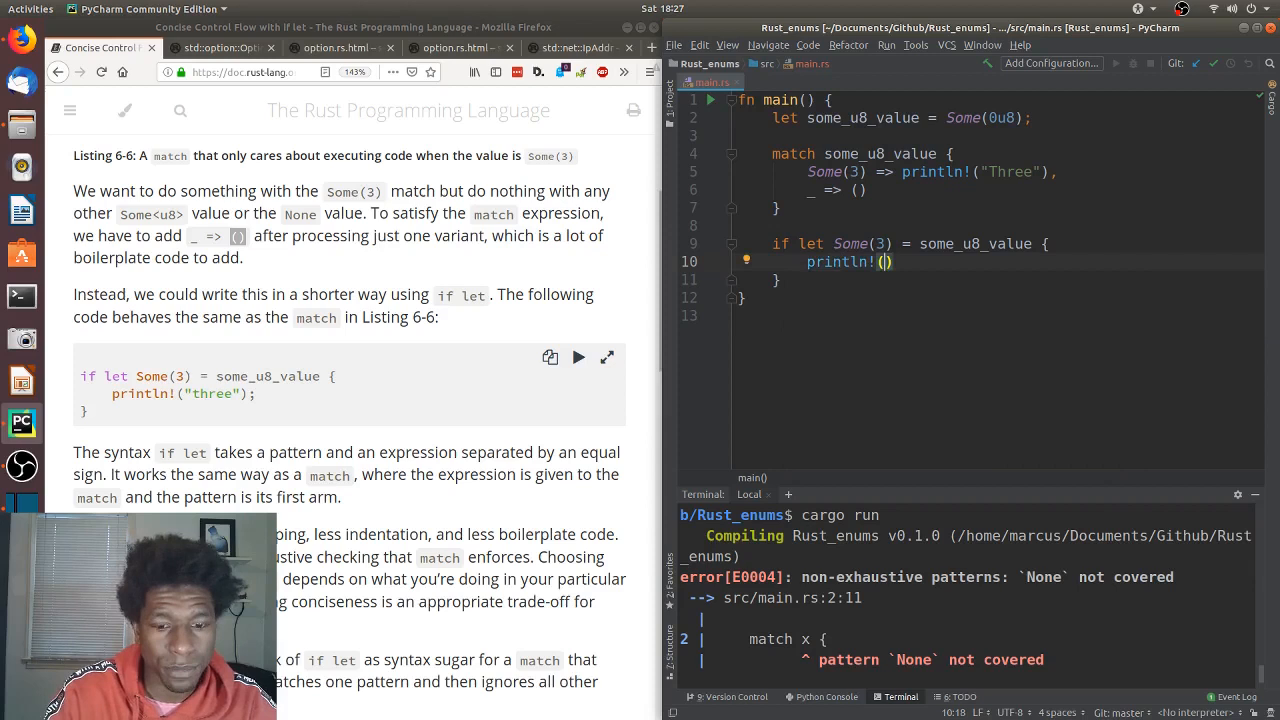
pyautogui.write('thr"')
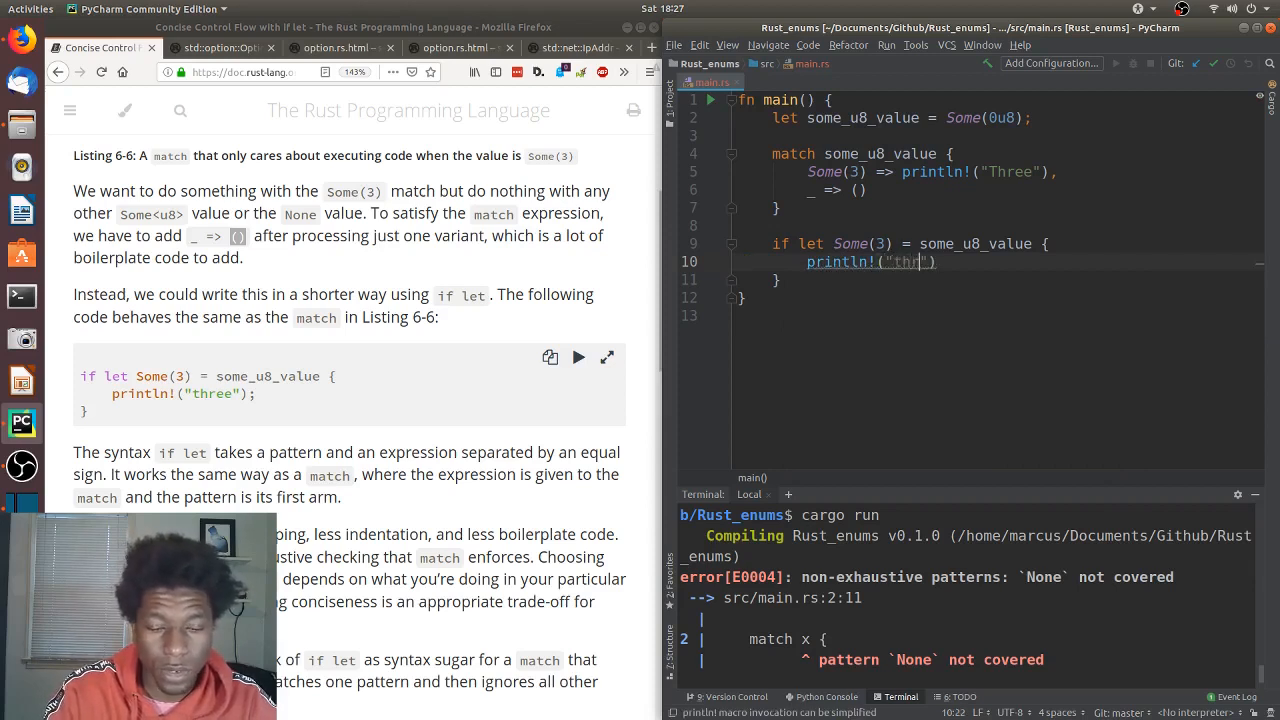
pyautogui.write('ee");')
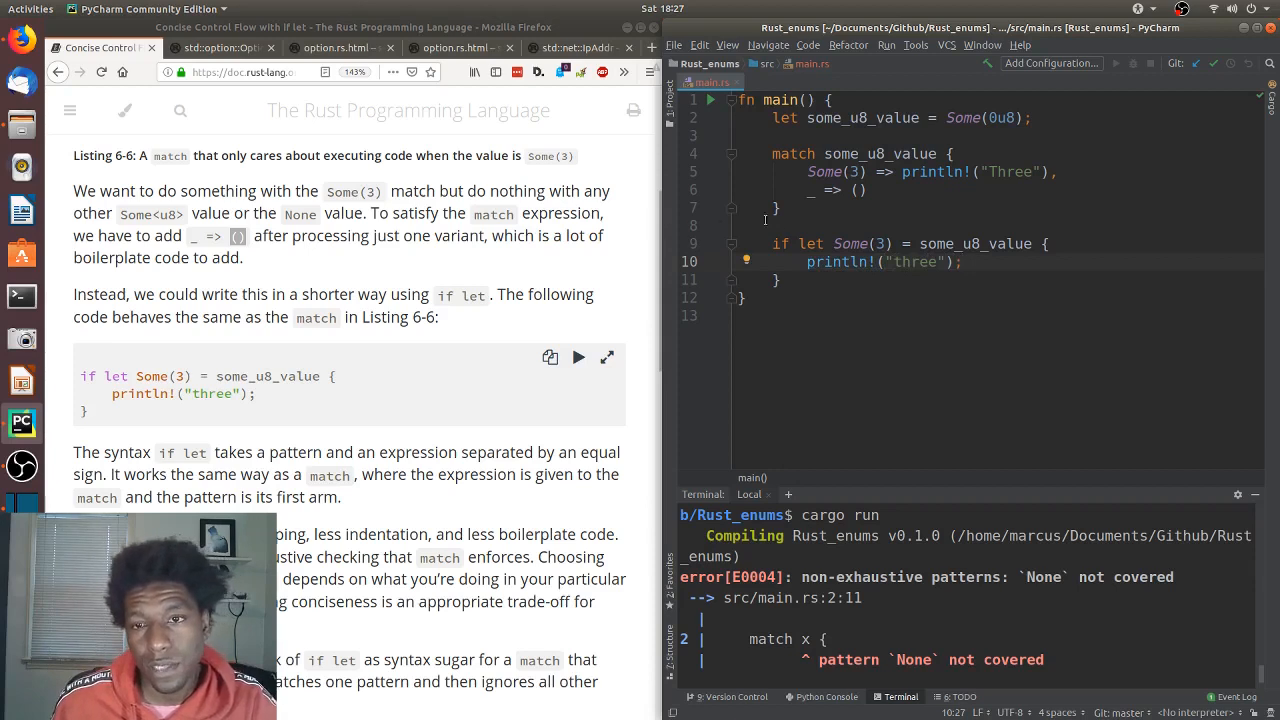
pyautogui.doubleClick(848, 244)
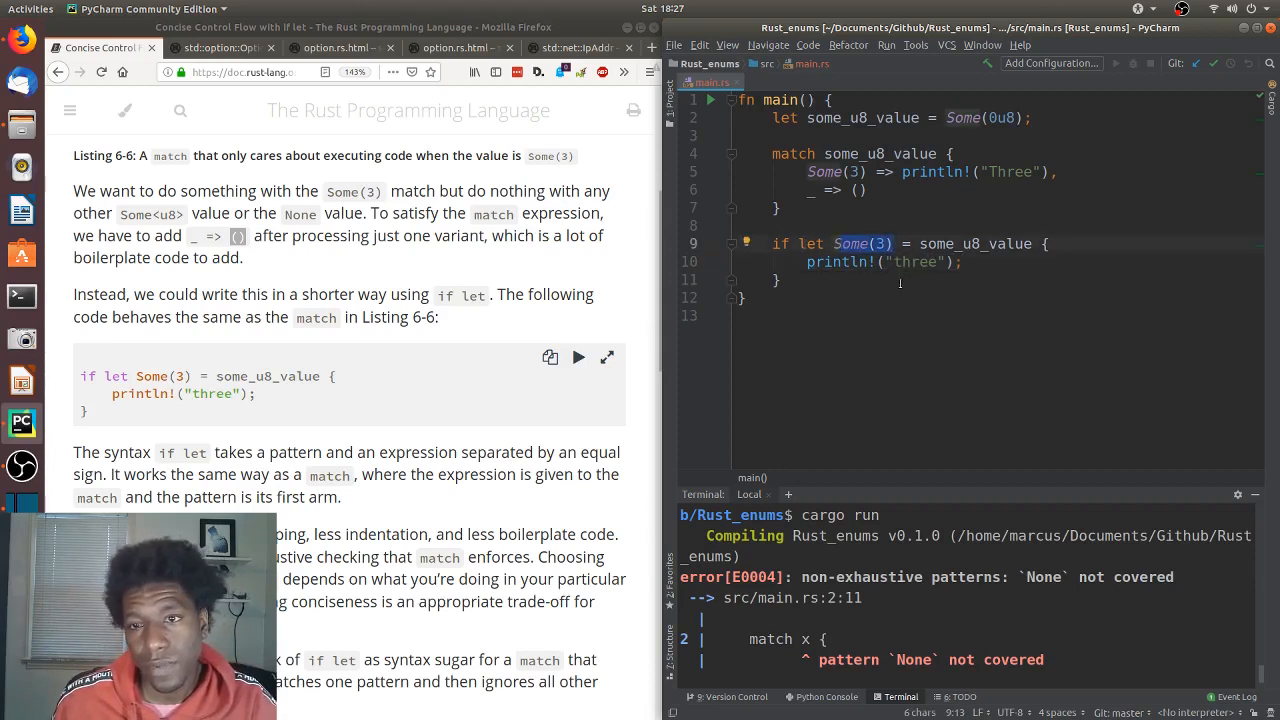
# - Scroll the Rust Book down to the paragraphs after Listing 6-6 on if let's trade-offs
pyautogui.scroll(-3)
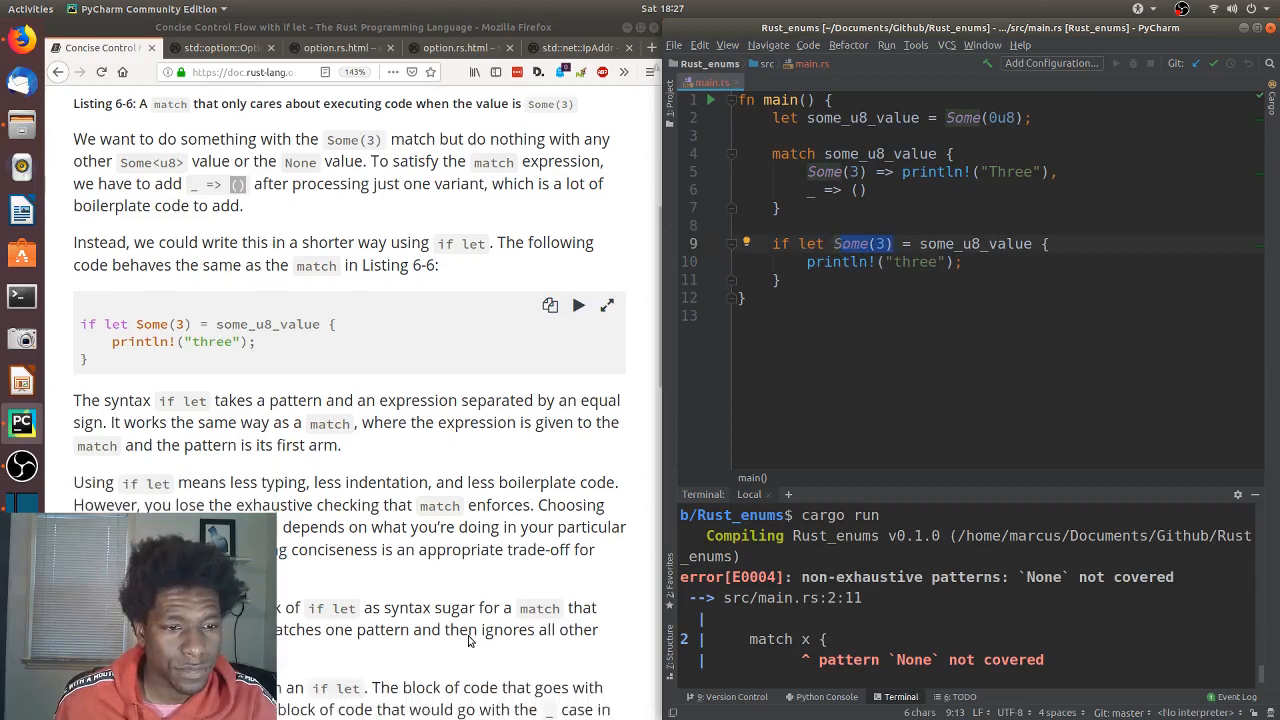
pyautogui.scroll(-3)
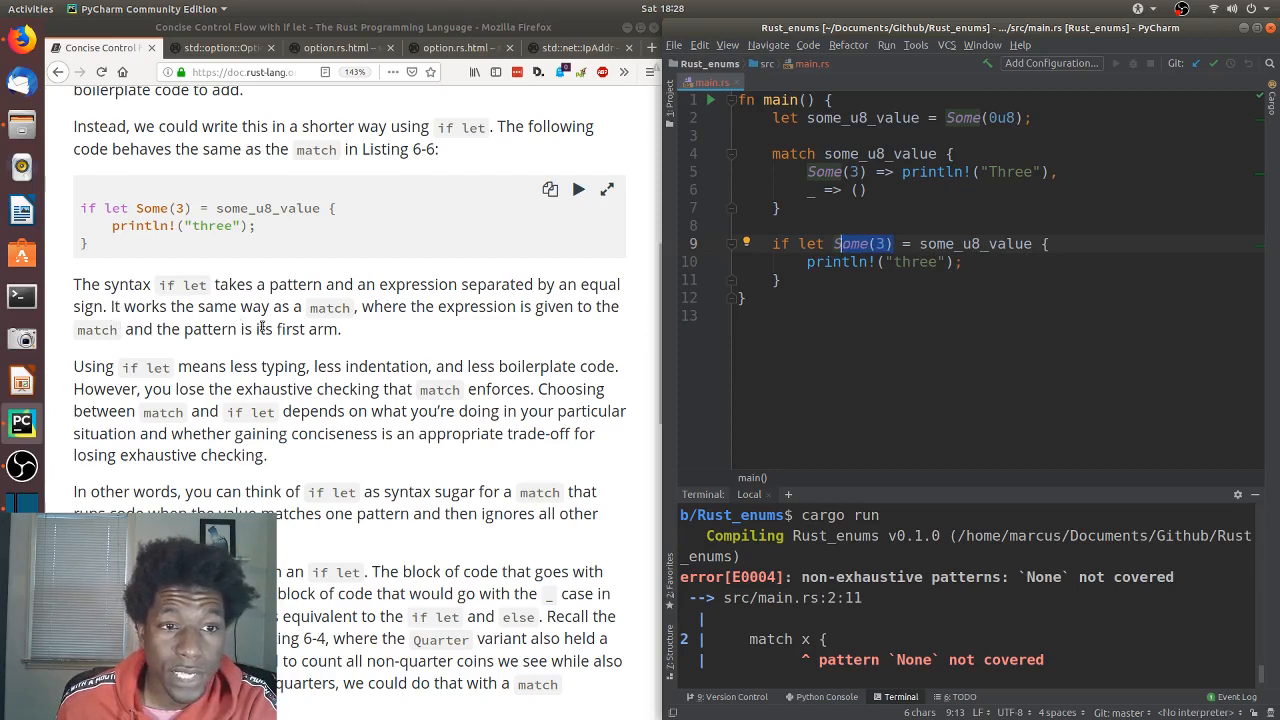
pyautogui.moveTo(510, 324)
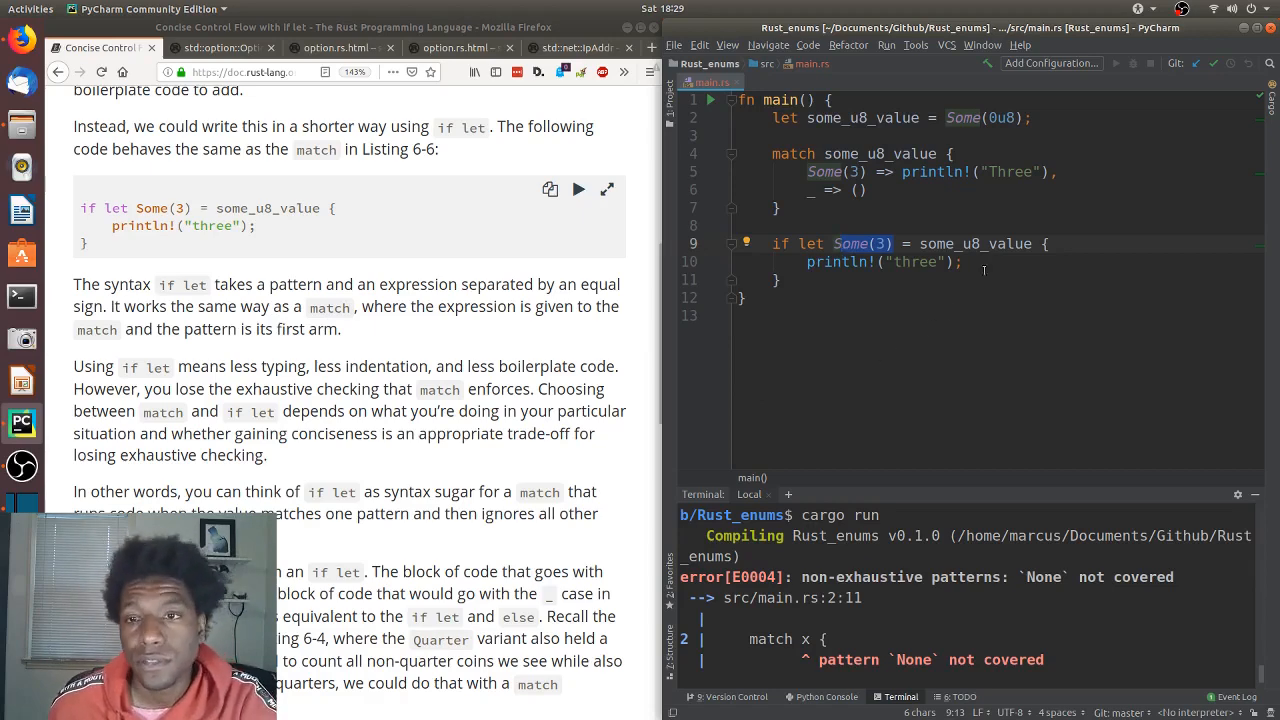
pyautogui.scroll(-3)
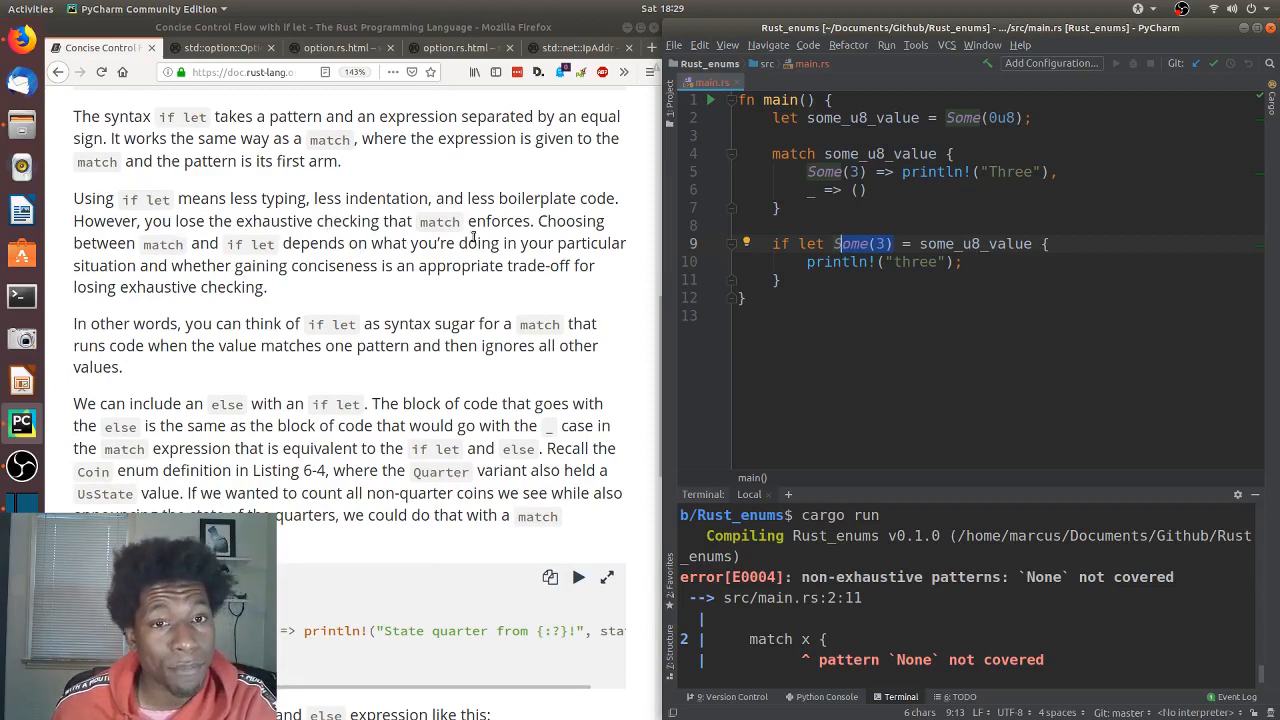
pyautogui.moveTo(342, 280)
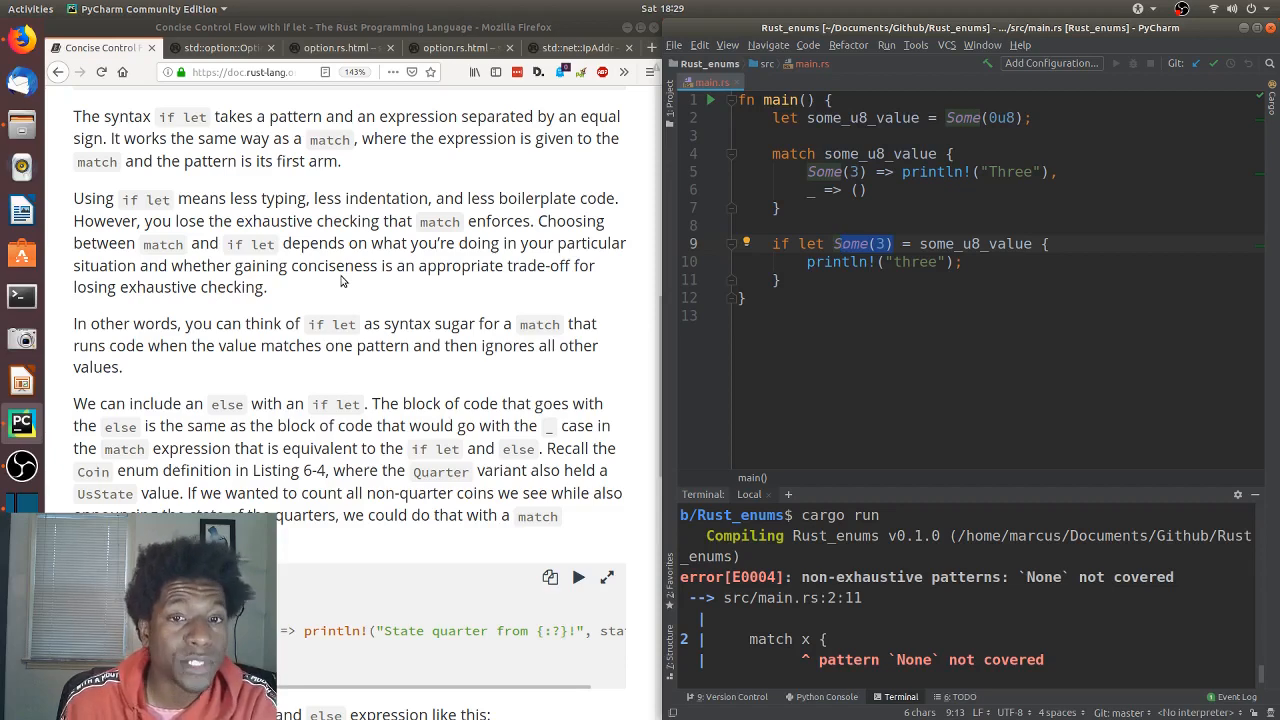
pyautogui.moveTo(344, 300)
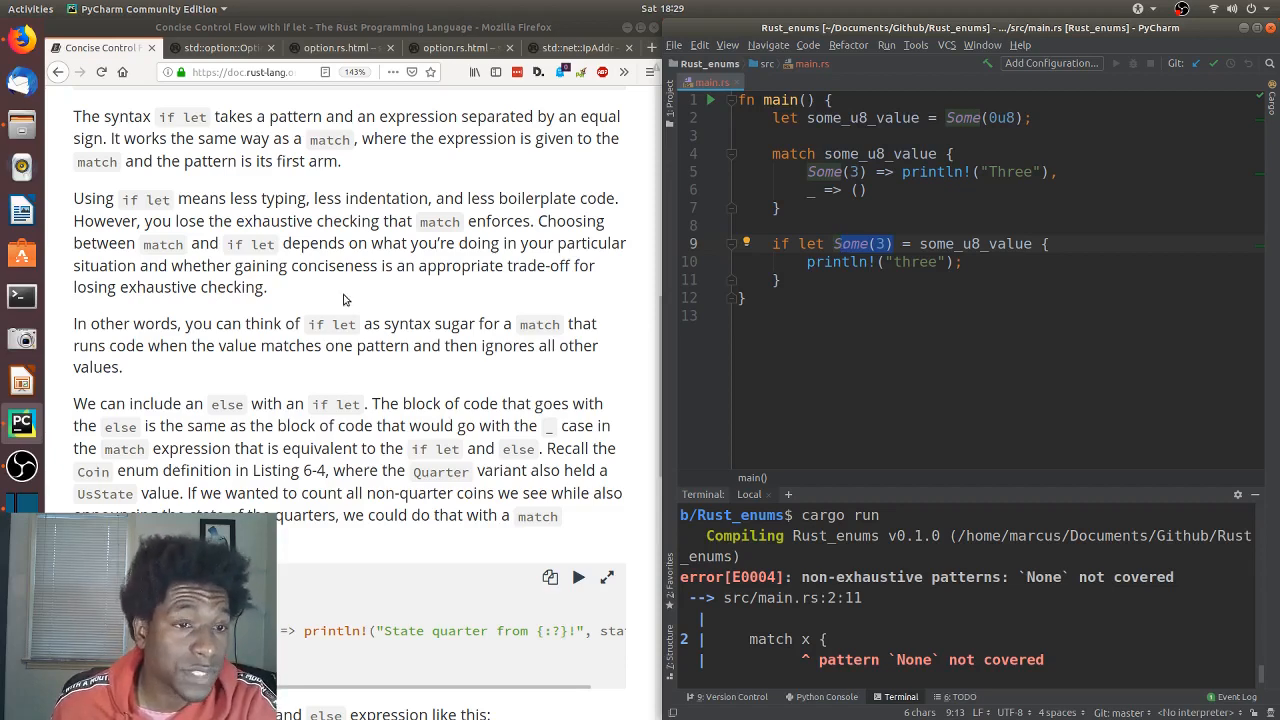
# - Scroll down to the passage on using else with if let and its quarter-counting match example
pyautogui.scroll(-3)
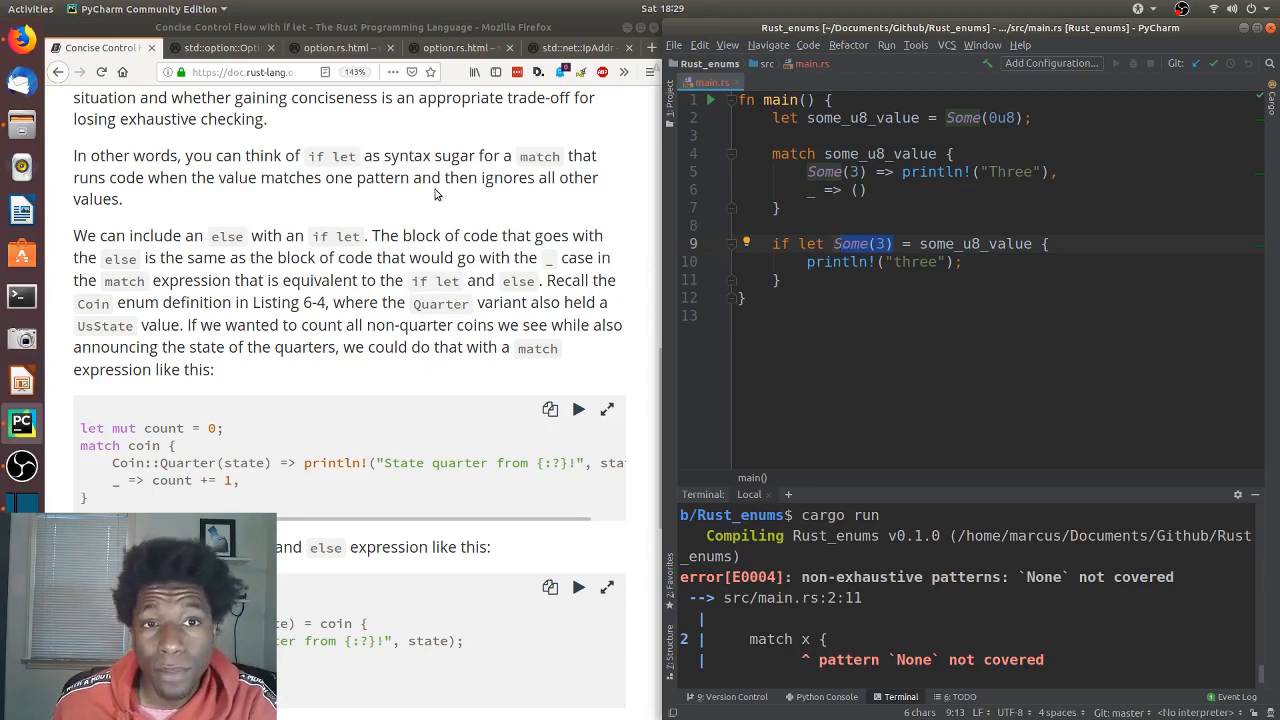
pyautogui.moveTo(444, 396)
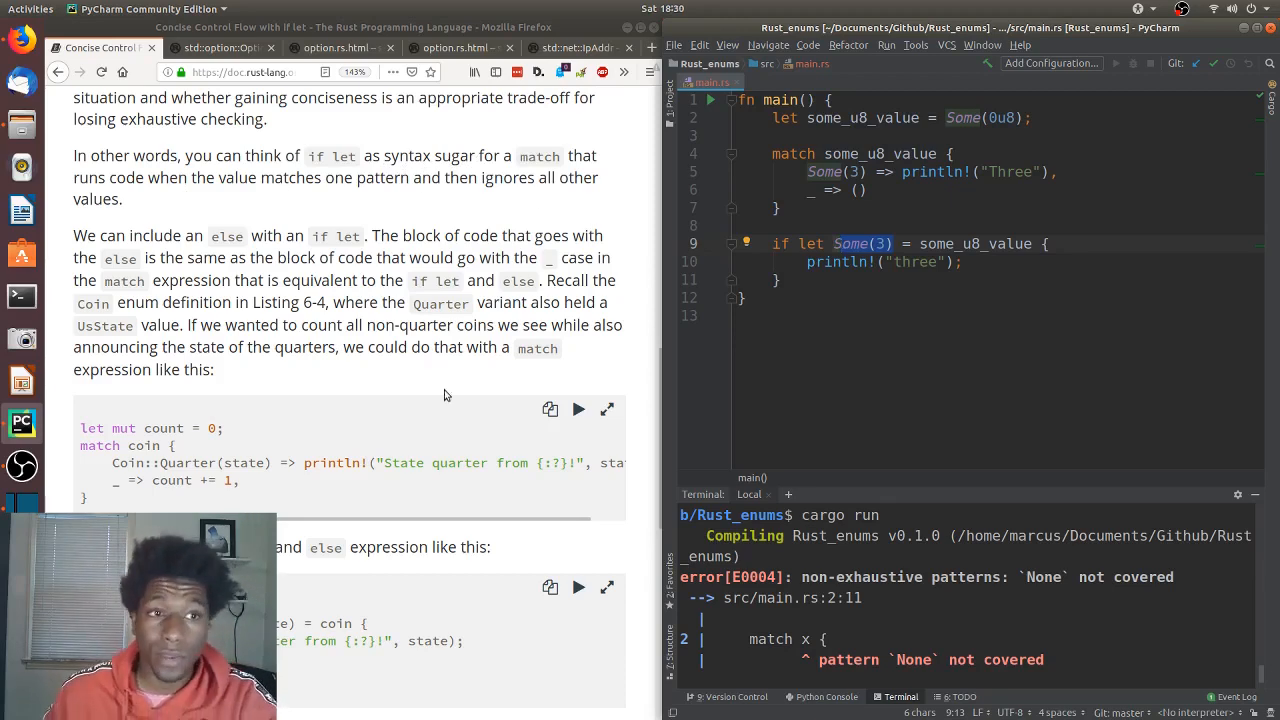
pyautogui.scroll(-3)
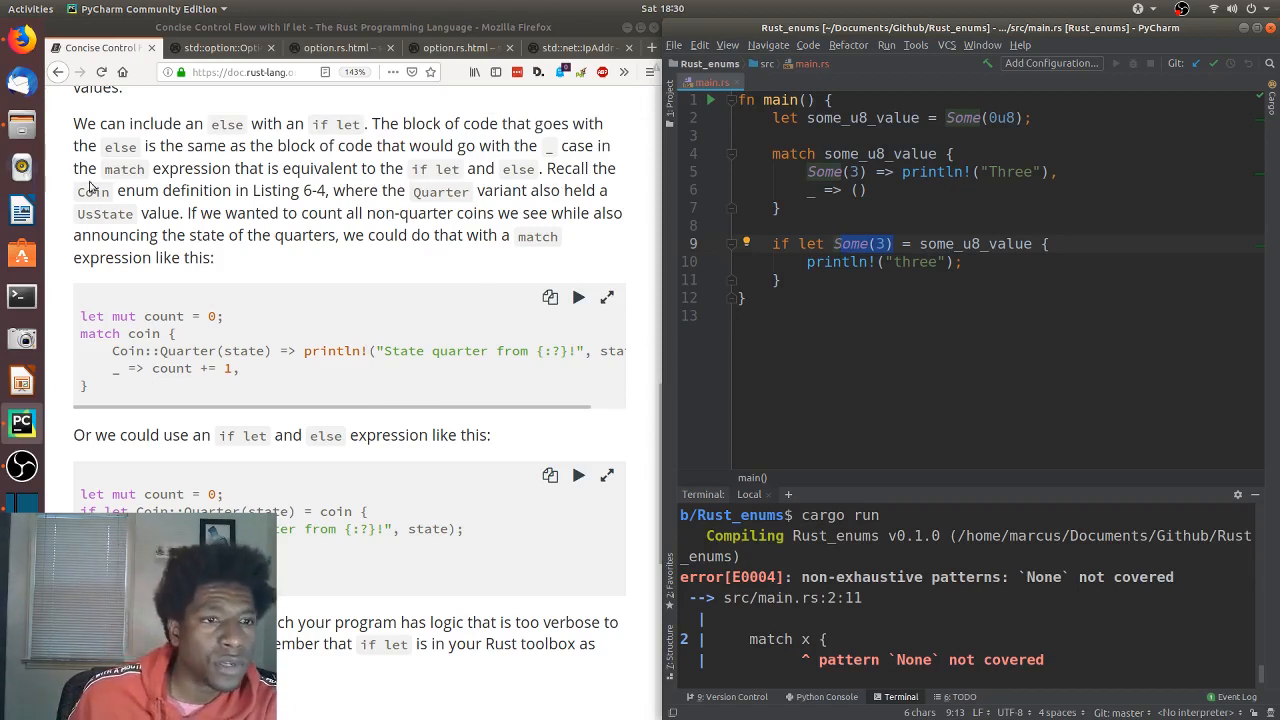
pyautogui.moveTo(332, 204)
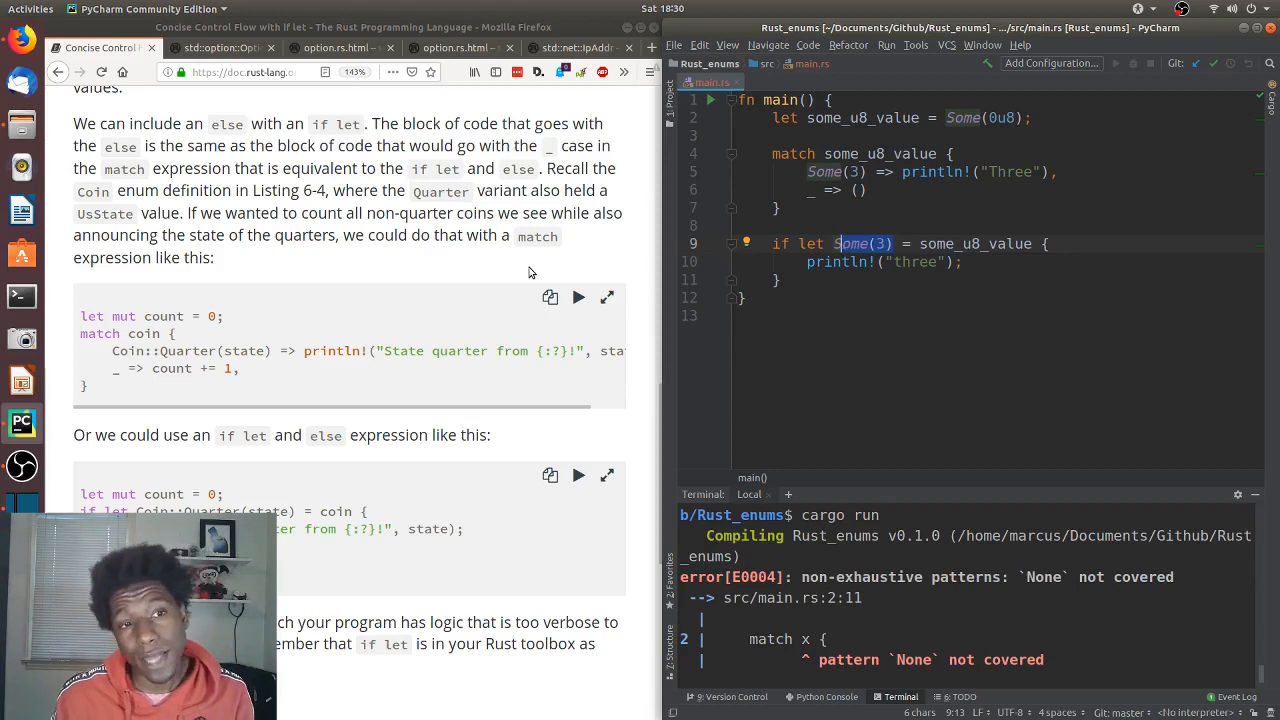
pyautogui.moveTo(364, 350)
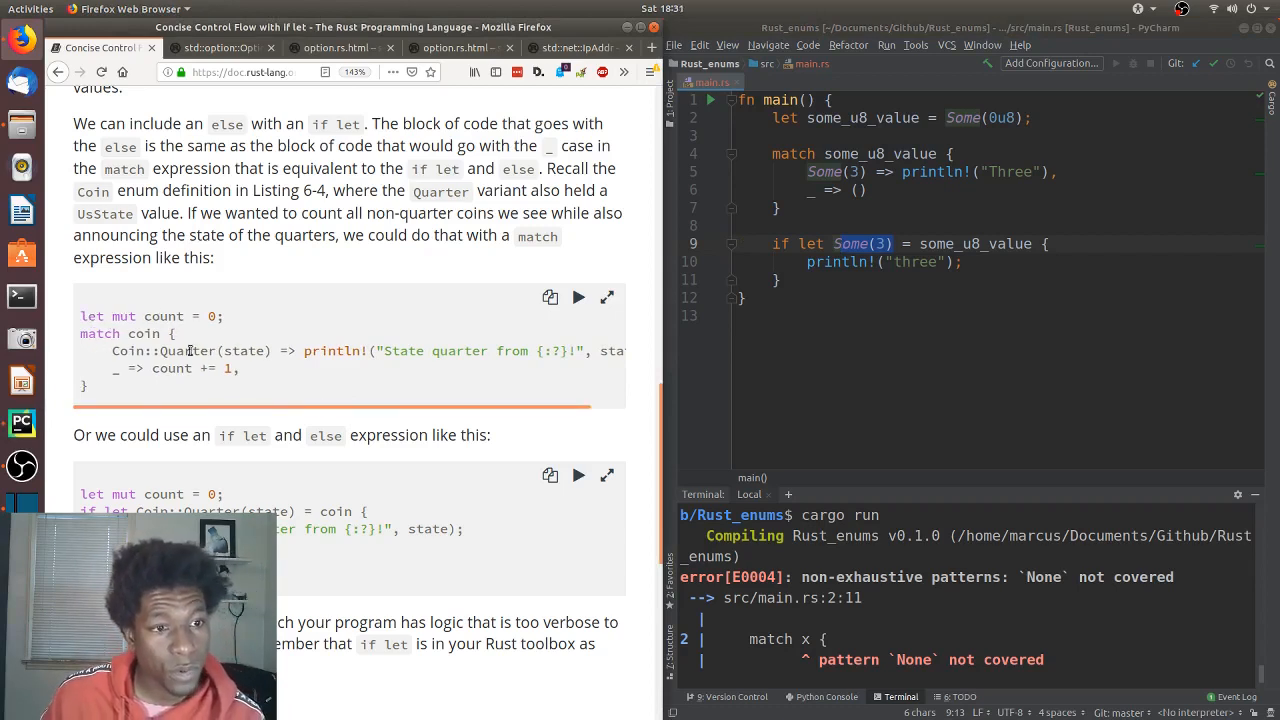
# - Mark the println! call in the match example and scroll to the if let Coin::Quarter(state) else rewrite
pyautogui.doubleClick(160, 352)
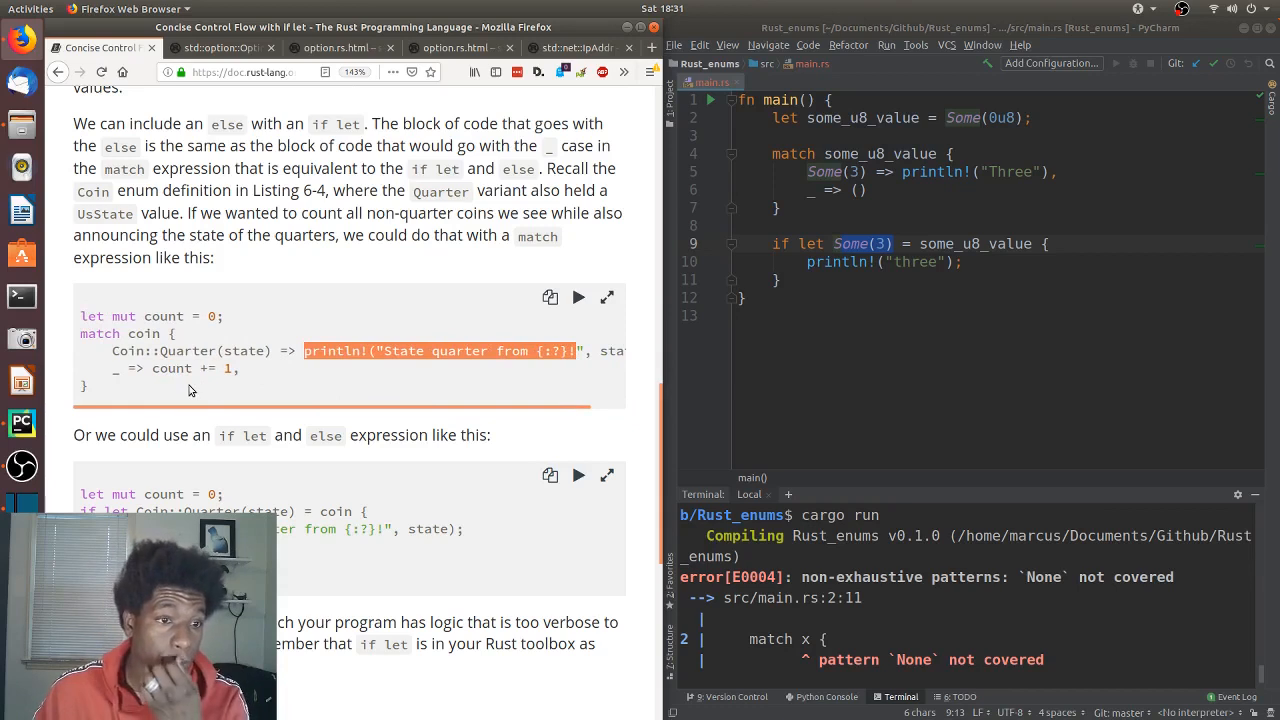
pyautogui.moveTo(640, 432)
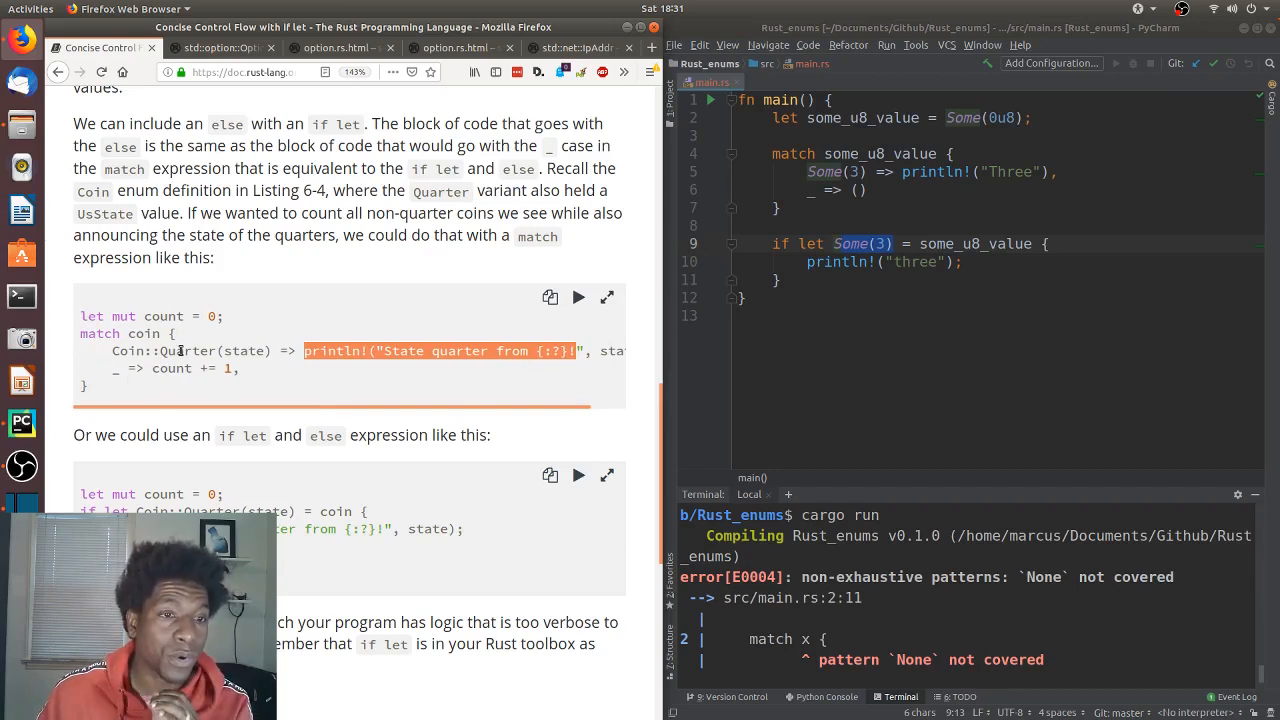
pyautogui.moveTo(164, 386)
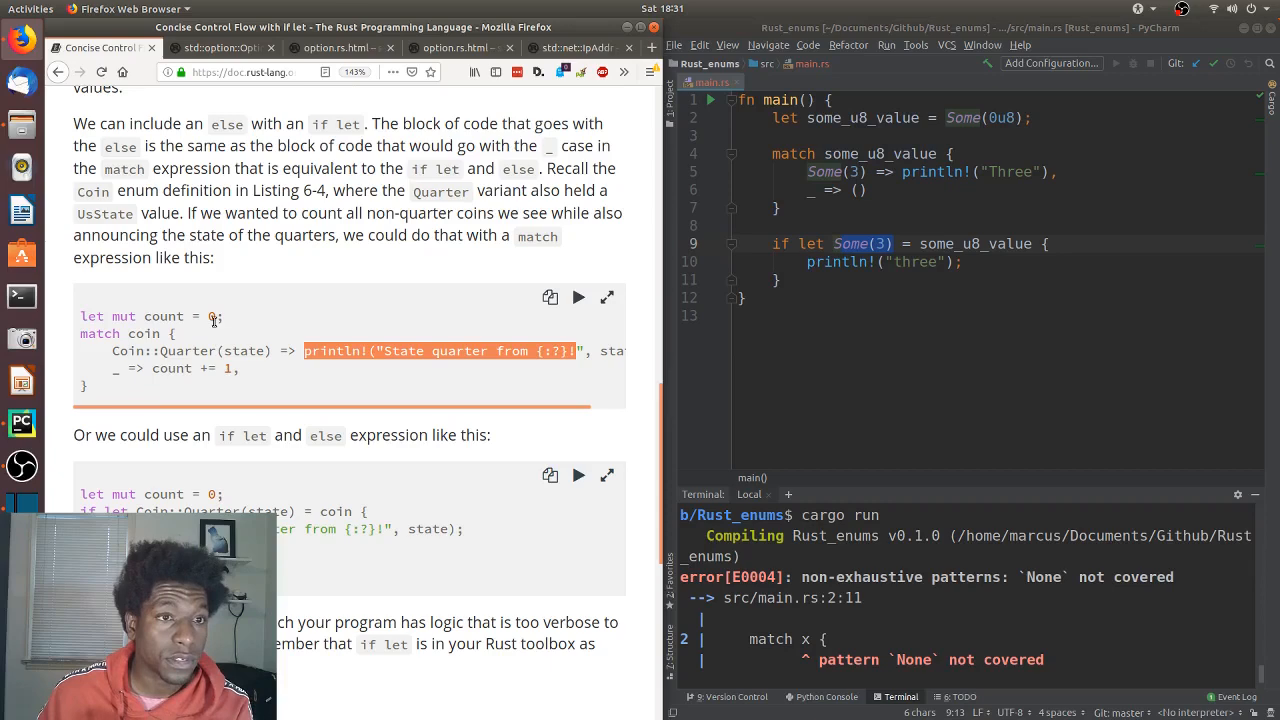
pyautogui.scroll(-3)
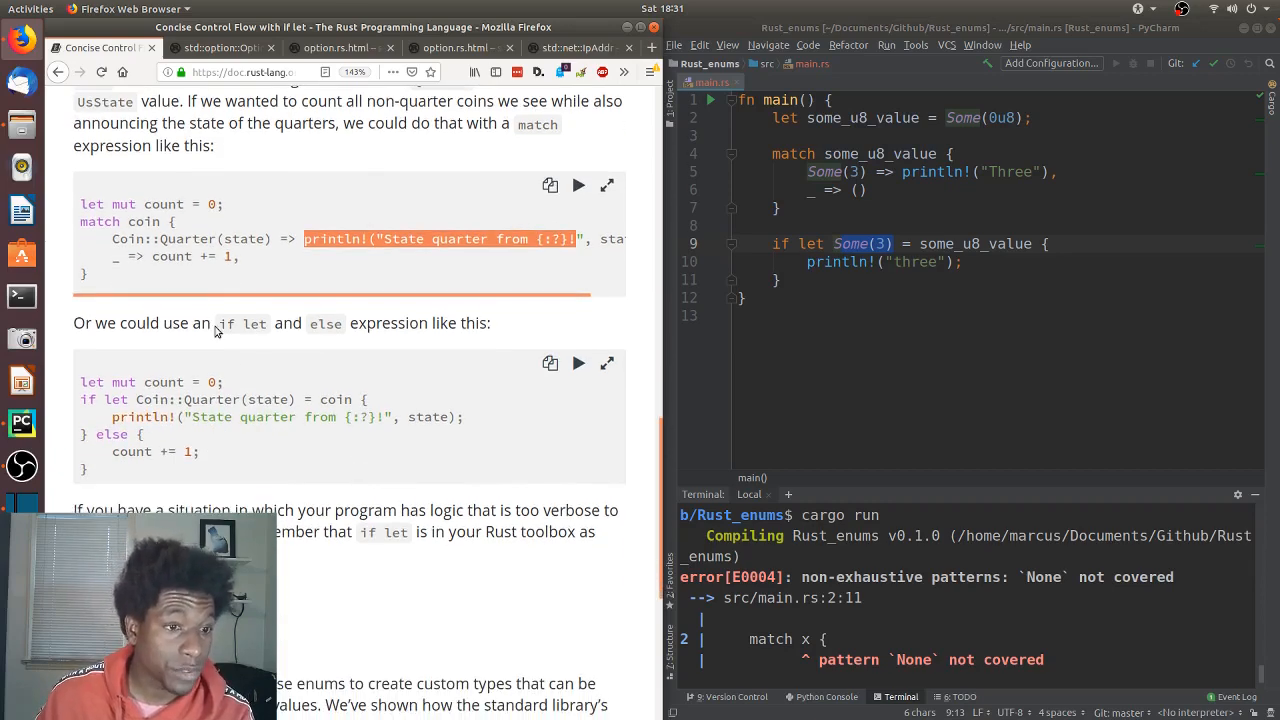
pyautogui.scroll(-3)
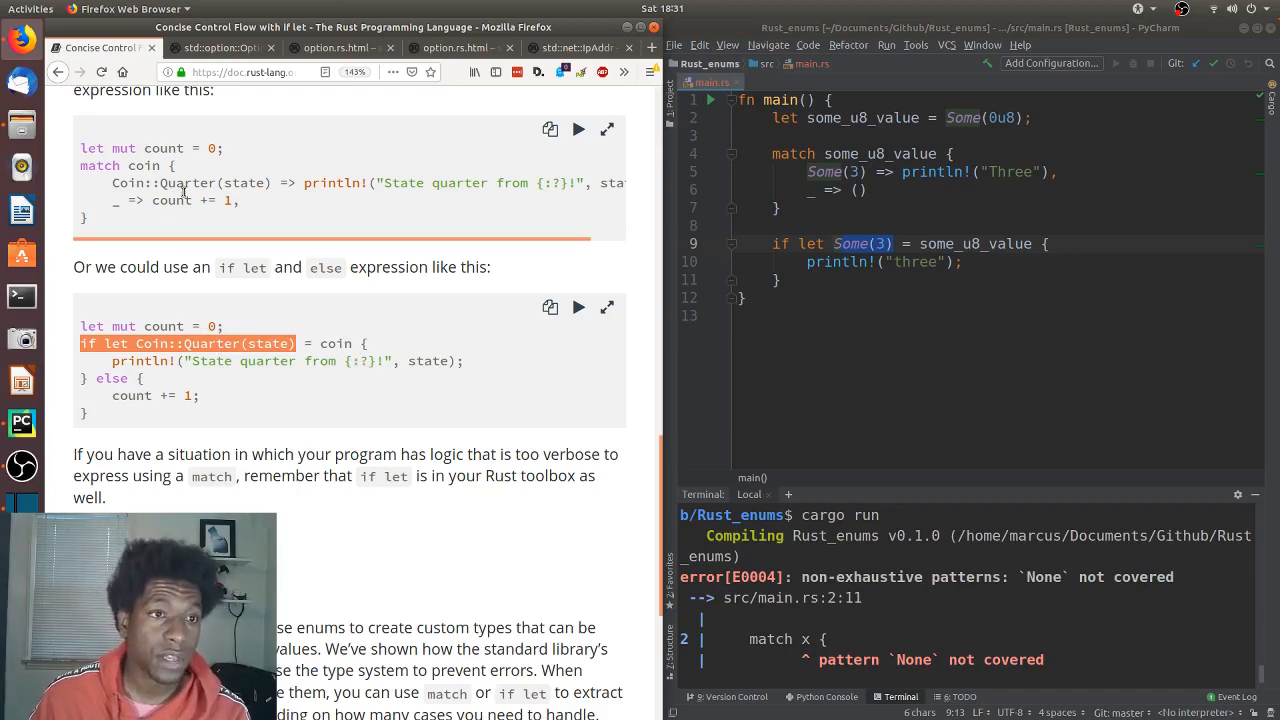
# - Scroll past the if let toolbox note down to the chapter's Summary heading
pyautogui.scroll(3)
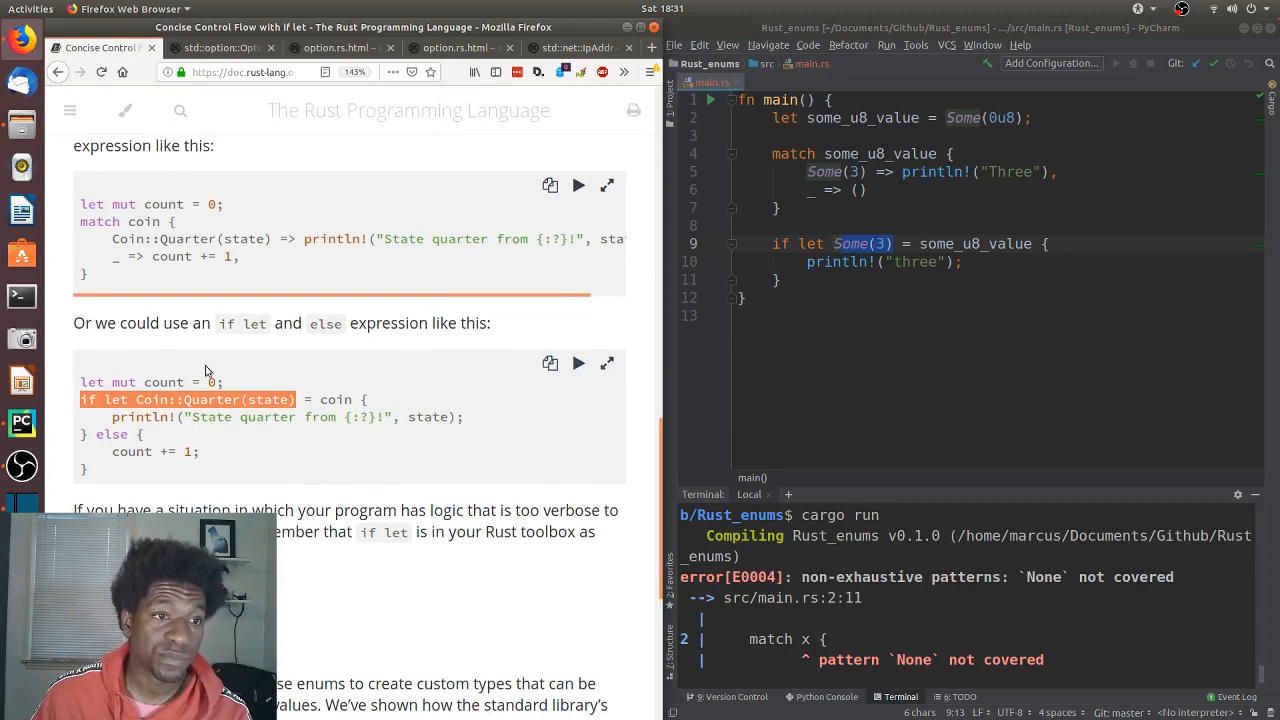
pyautogui.moveTo(318, 564)
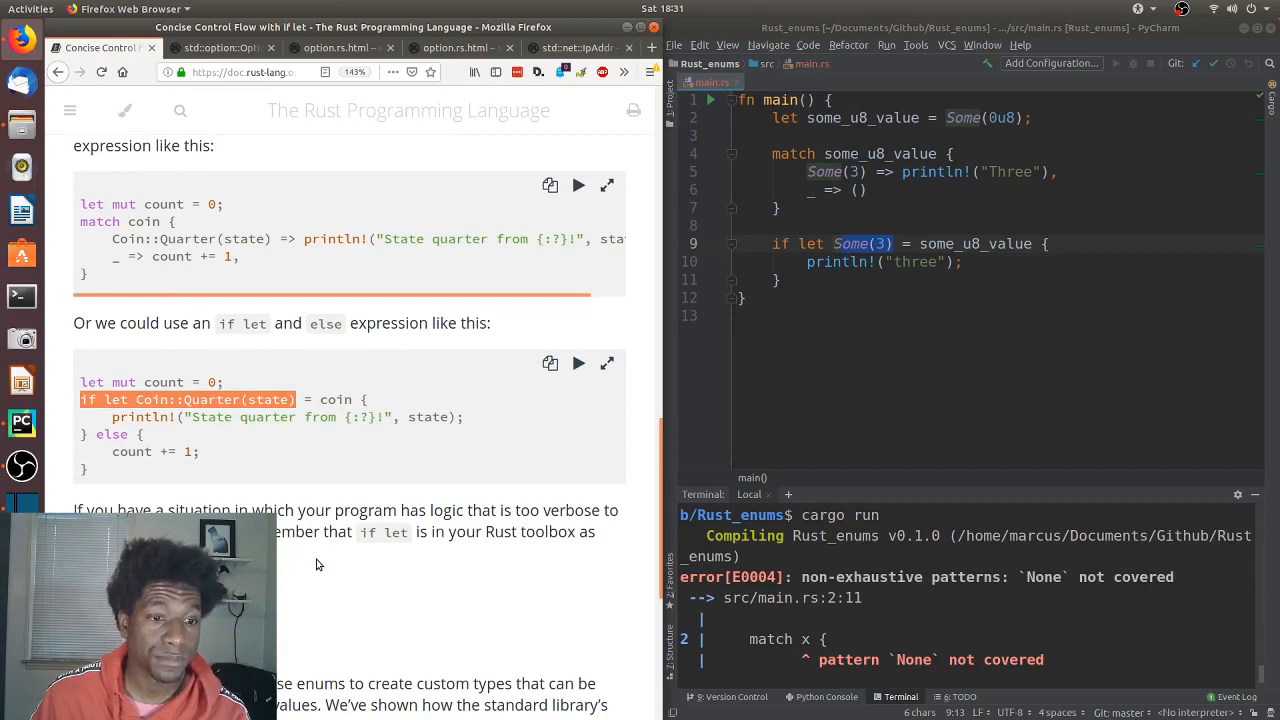
pyautogui.scroll(-3)
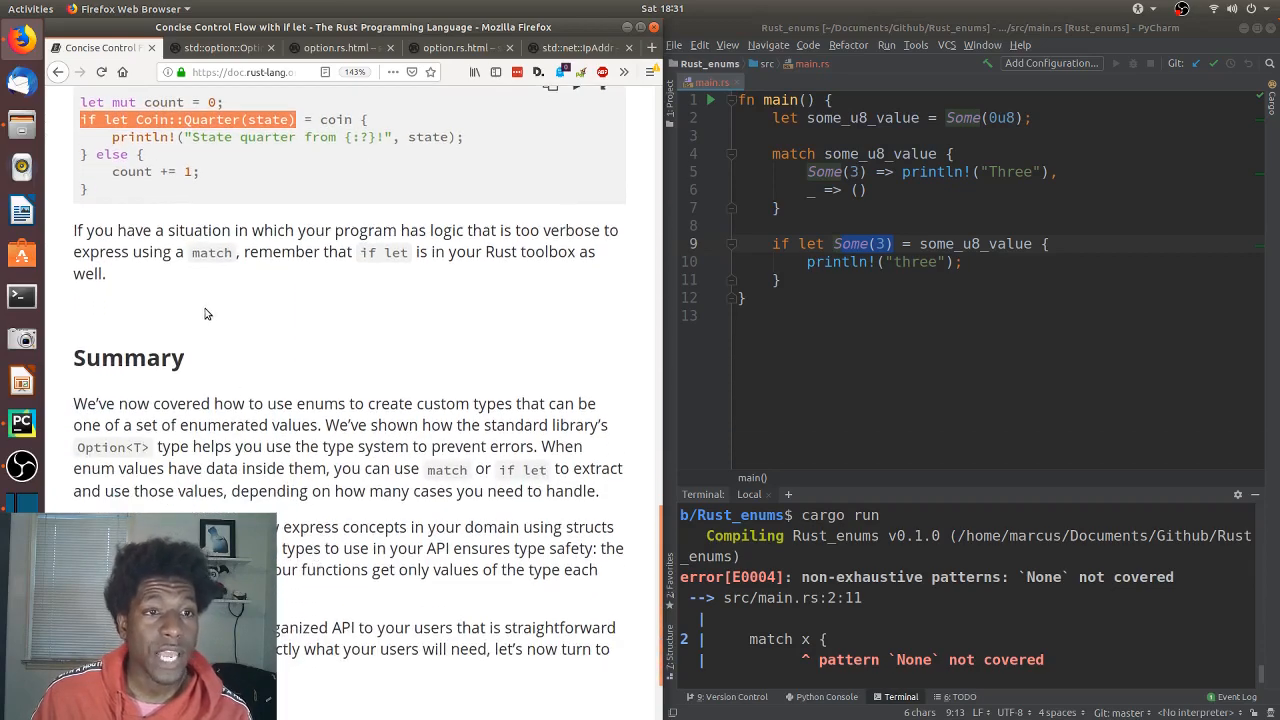
pyautogui.moveTo(500, 244)
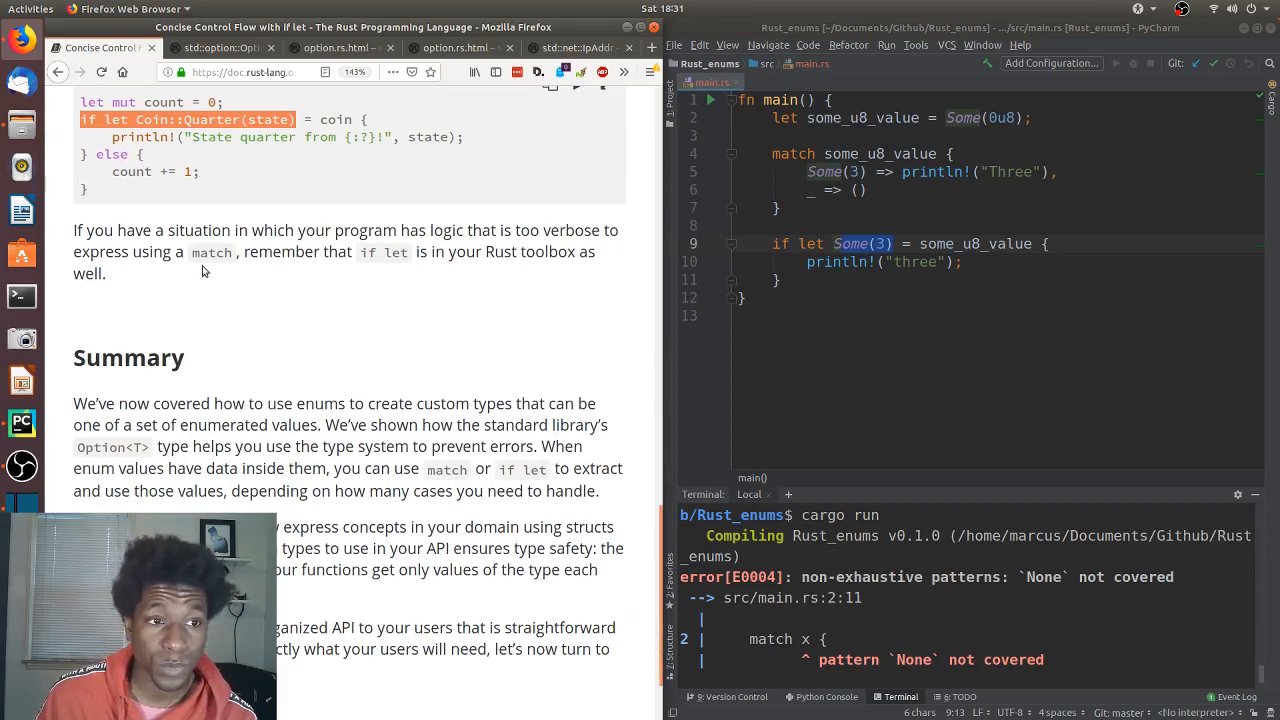
pyautogui.moveTo(372, 268)
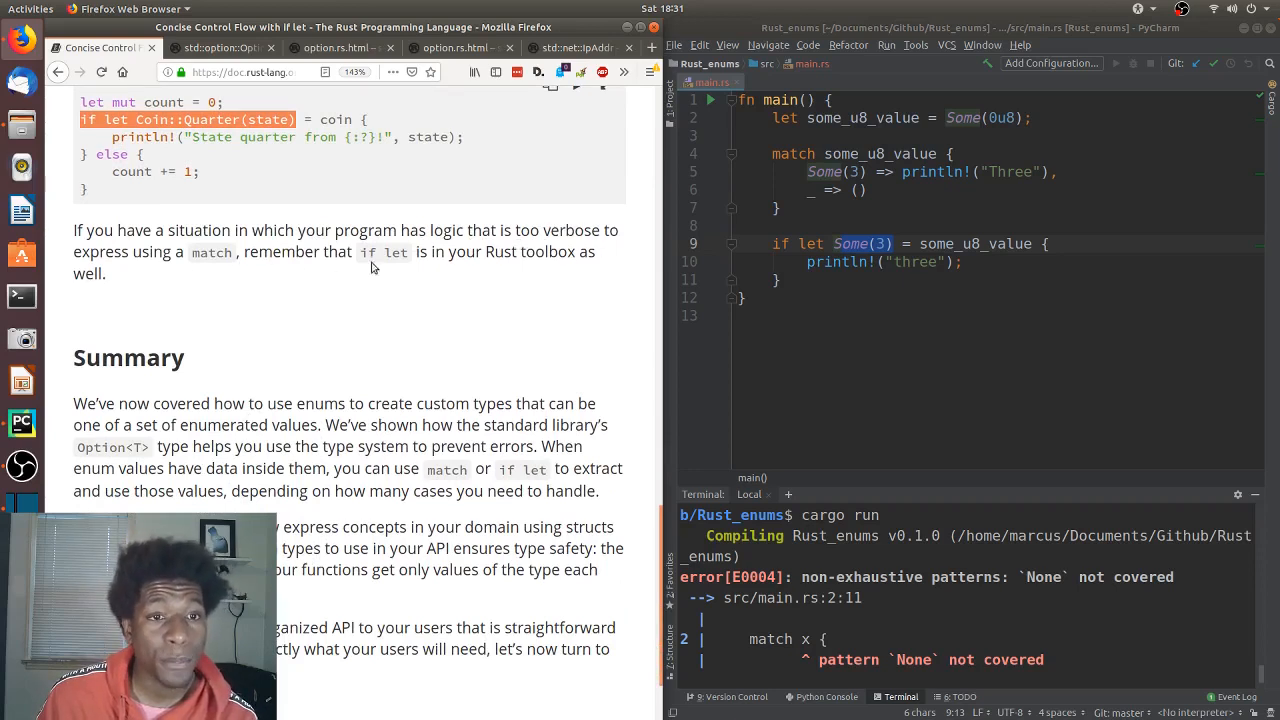
pyautogui.moveTo(480, 270)
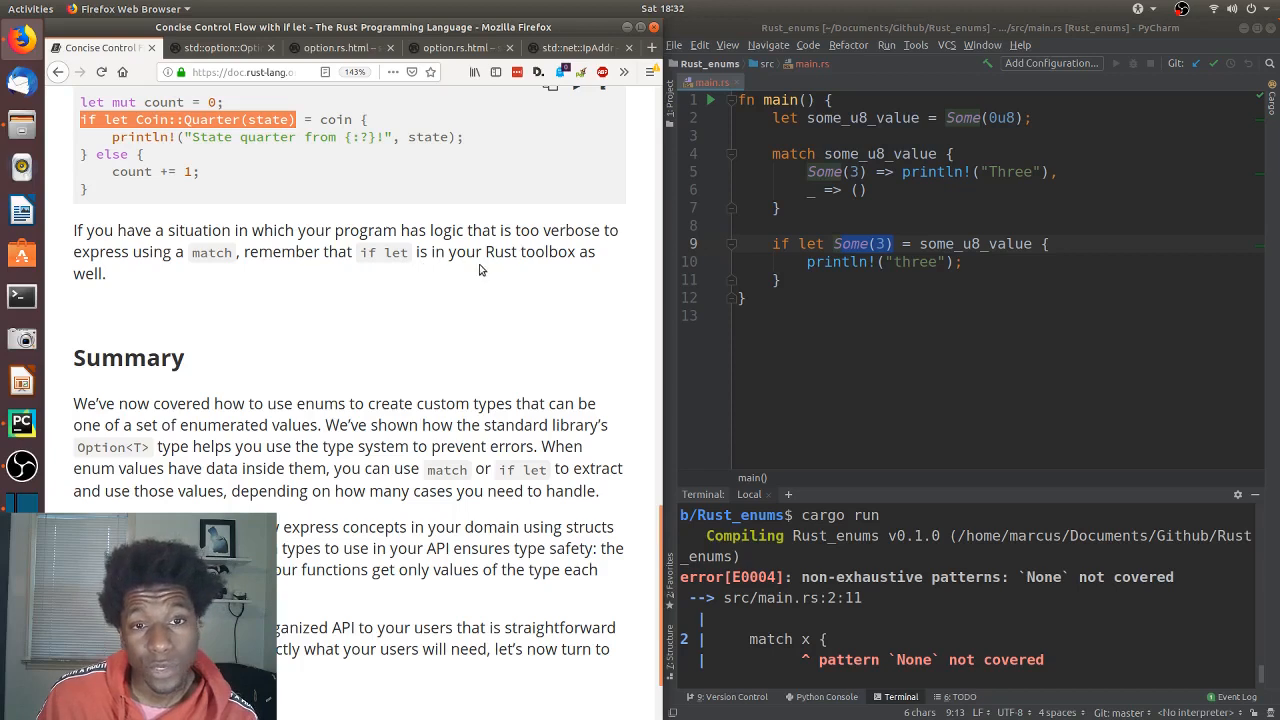
pyautogui.moveTo(542, 428)
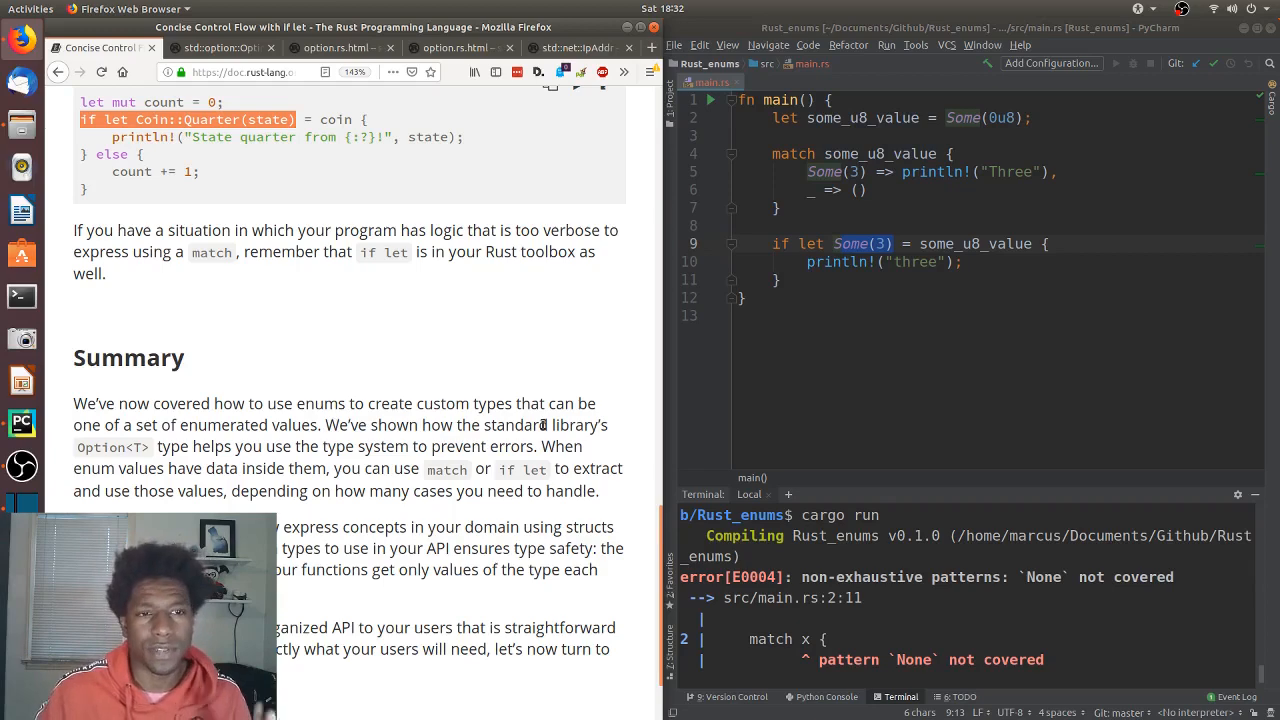
pyautogui.scroll(-3)
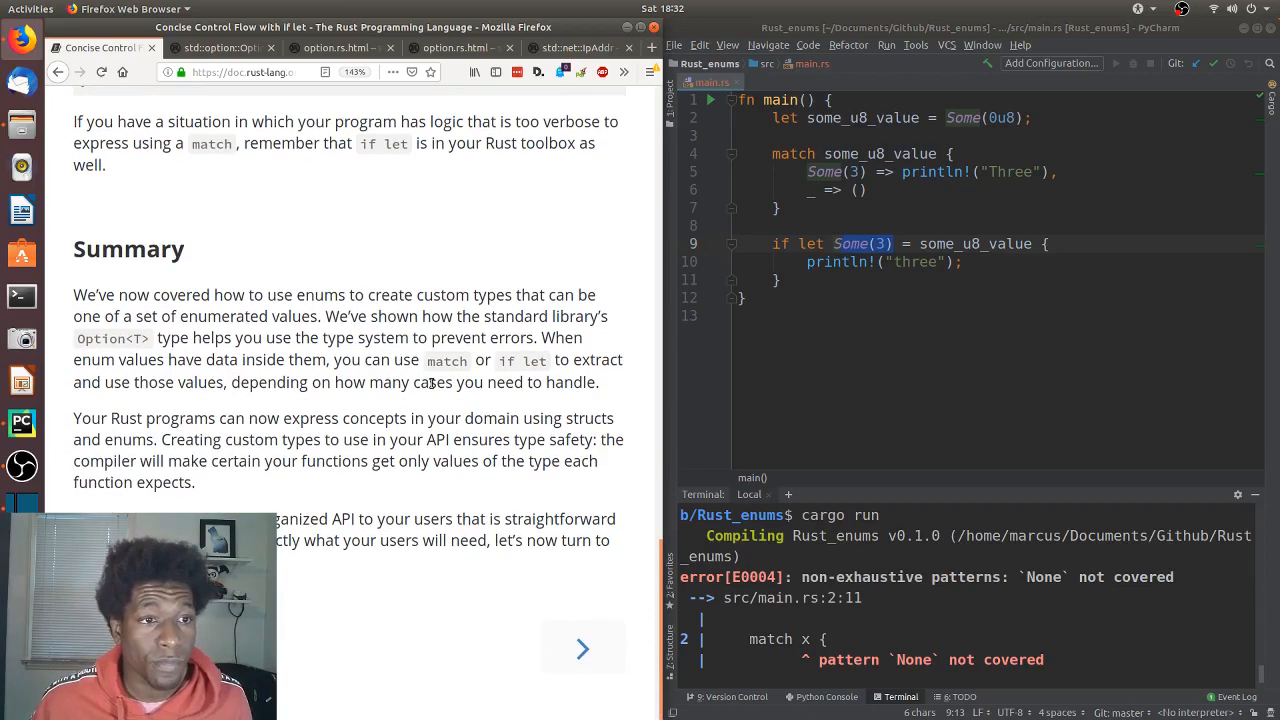
pyautogui.moveTo(464, 446)
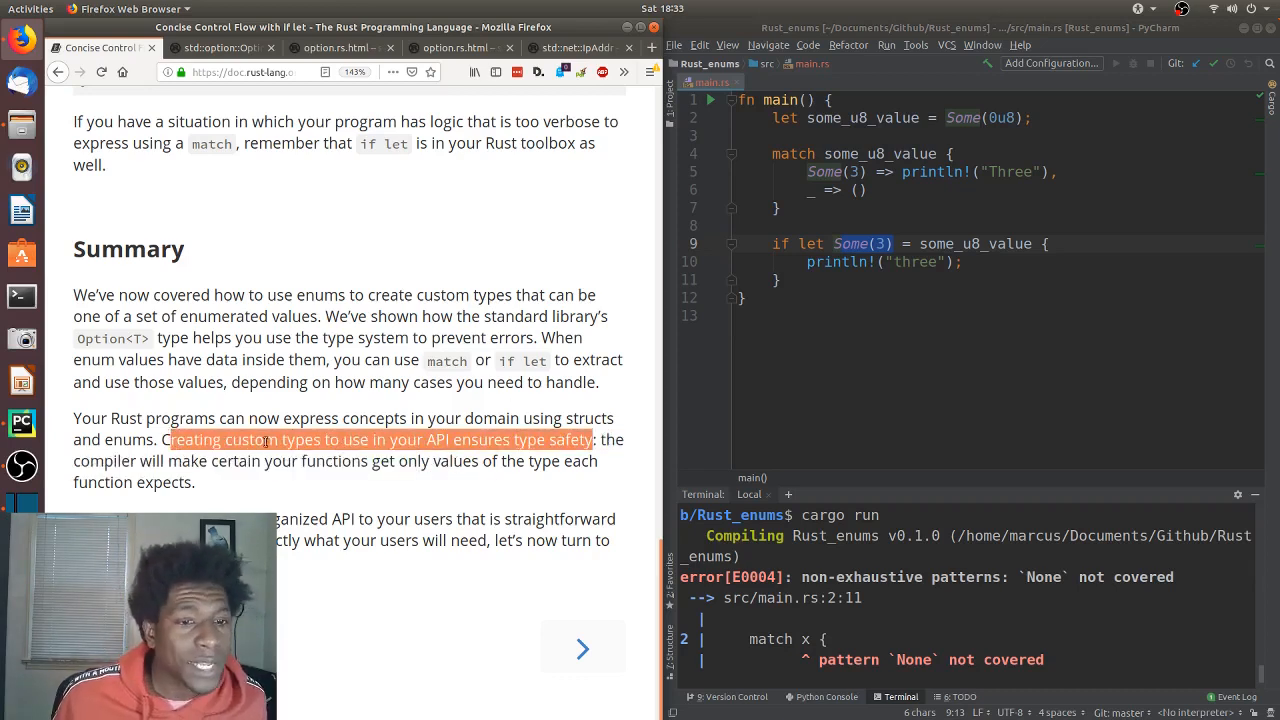
pyautogui.moveTo(558, 508)
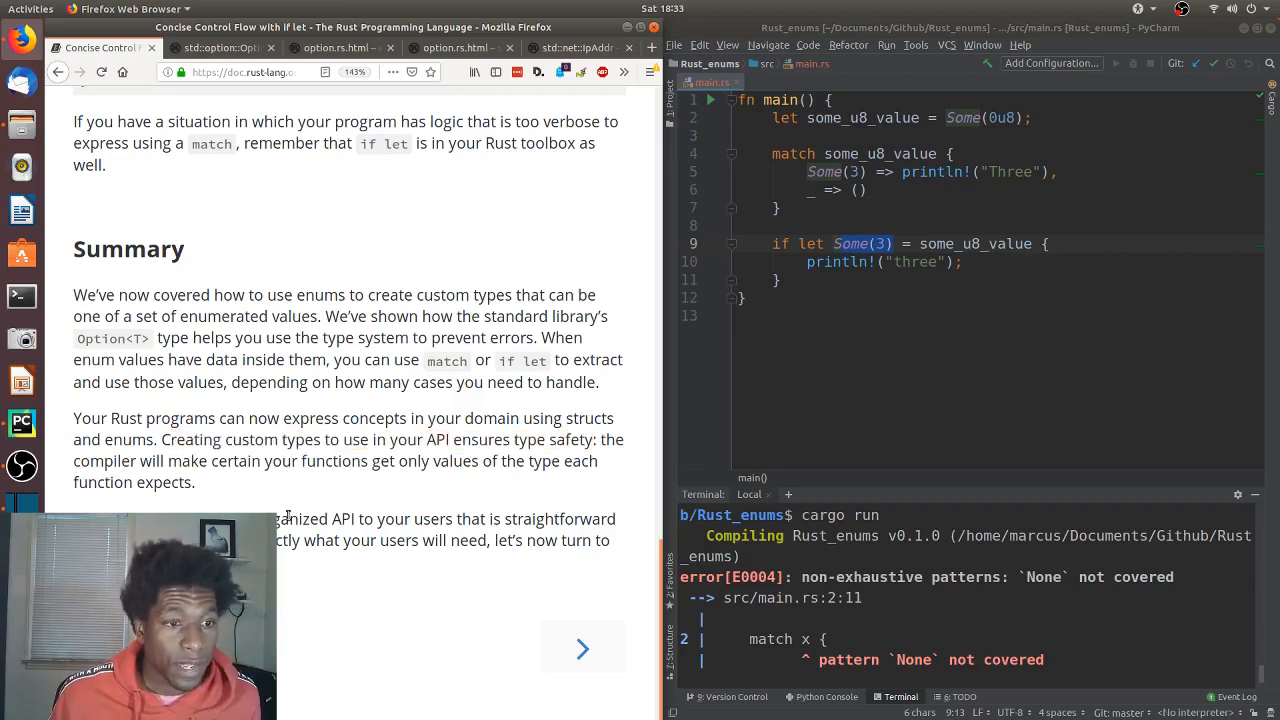
pyautogui.moveTo(380, 482)
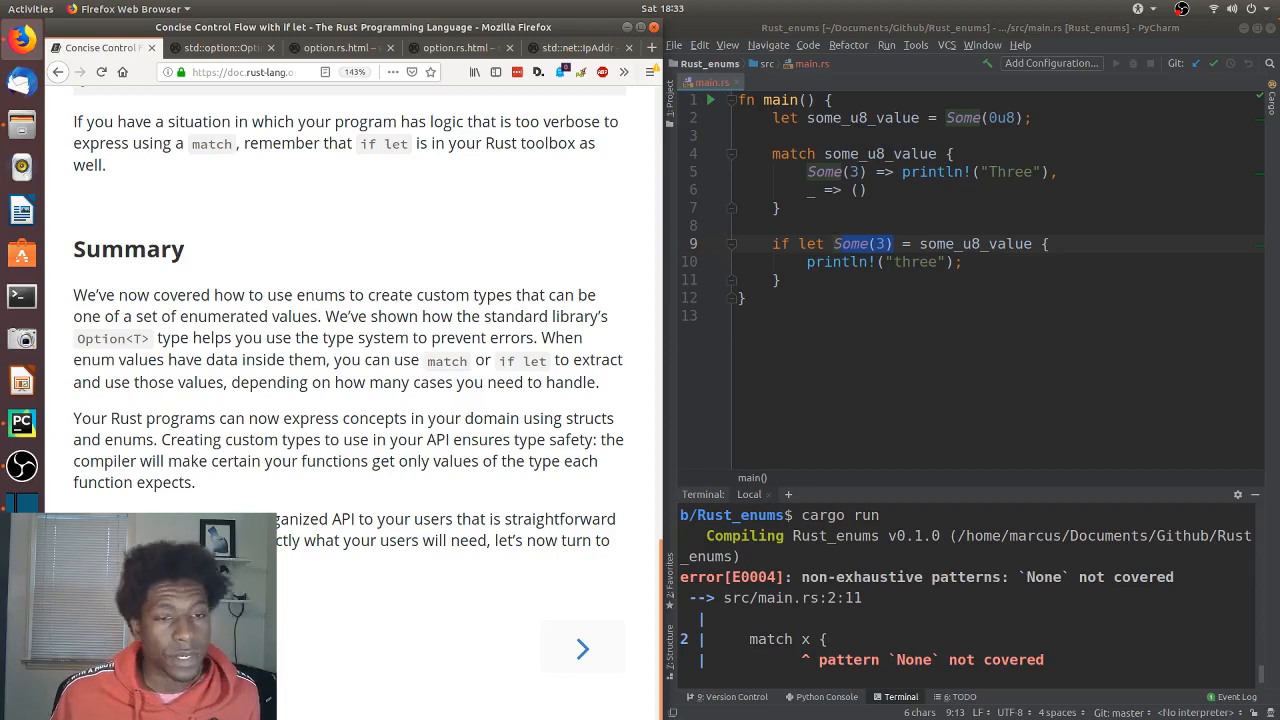
pyautogui.moveTo(160, 440); pyautogui.dragTo(196, 482)
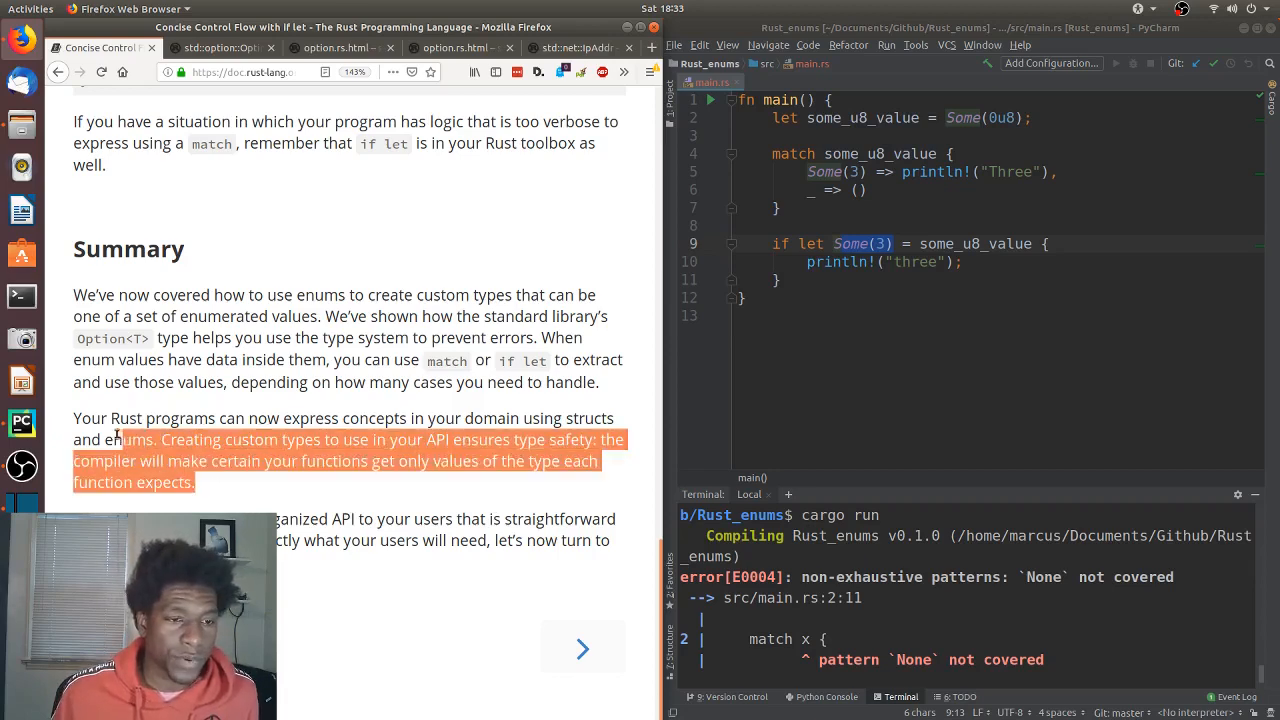
pyautogui.click(208, 490)
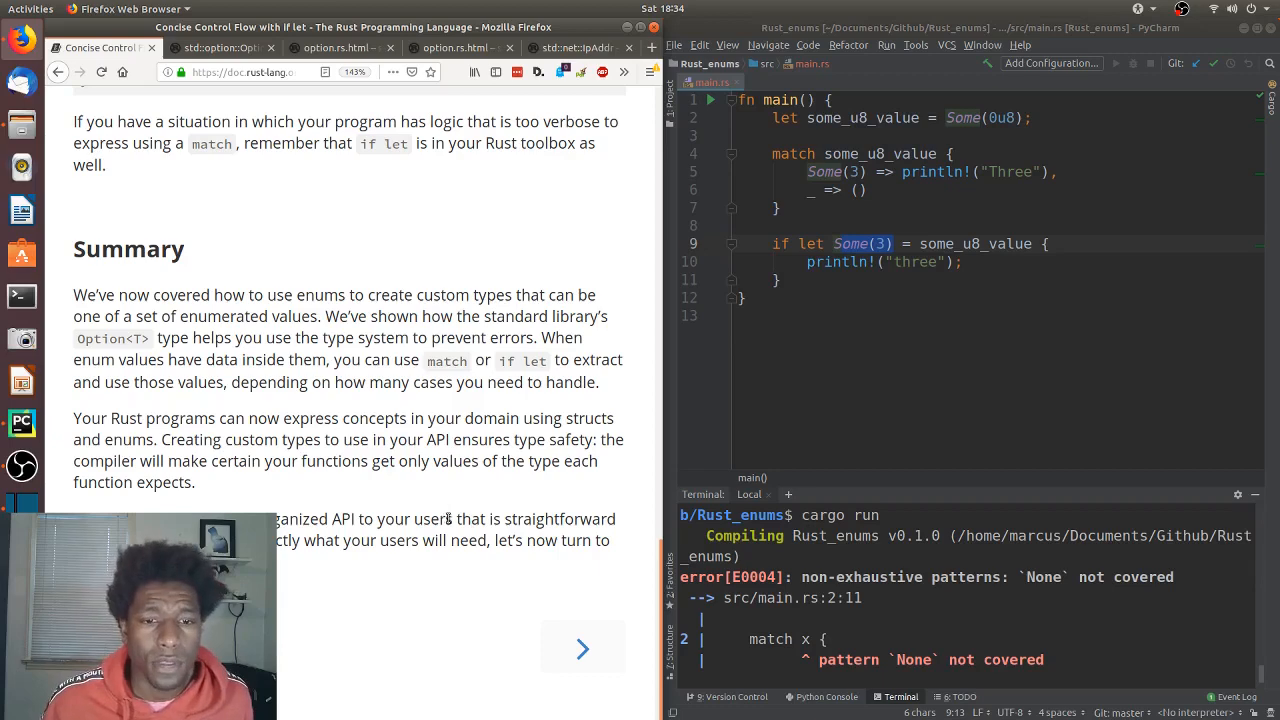
# - Move on to the next chapter, 'Packages, Crates, and Modules', via the next-chapter arrow
pyautogui.click(584, 648)
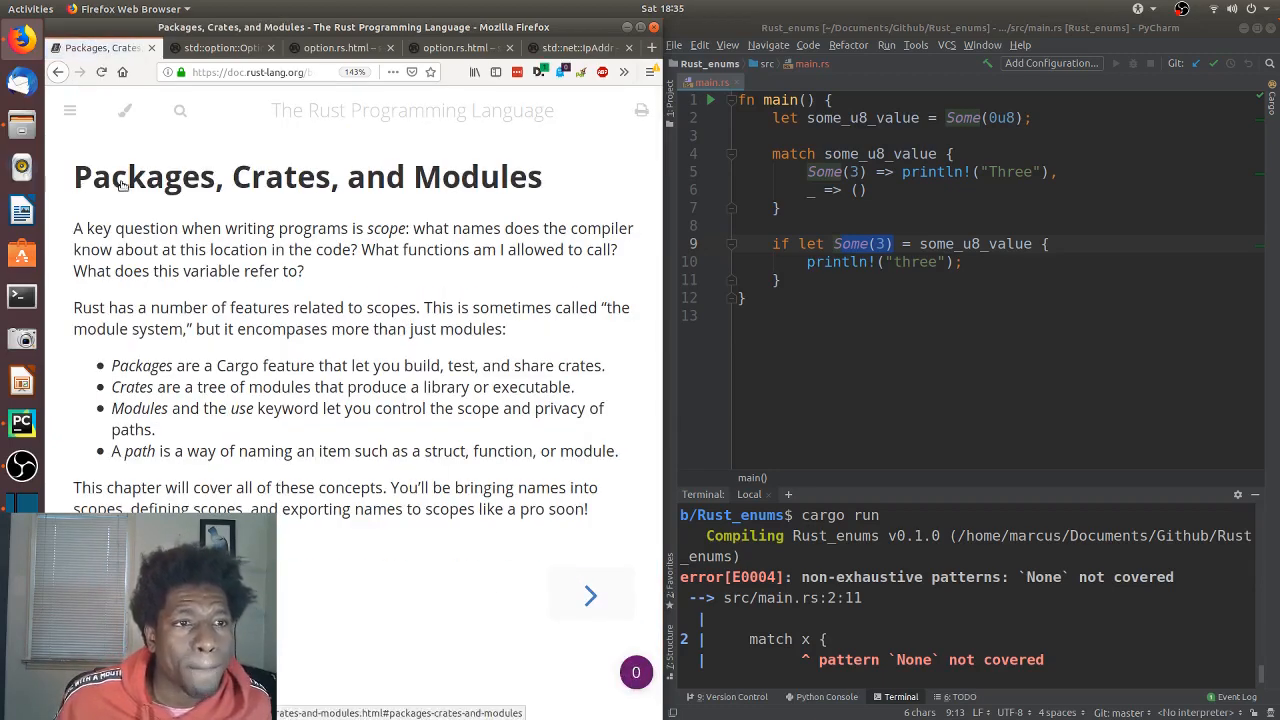
pyautogui.moveTo(524, 200)
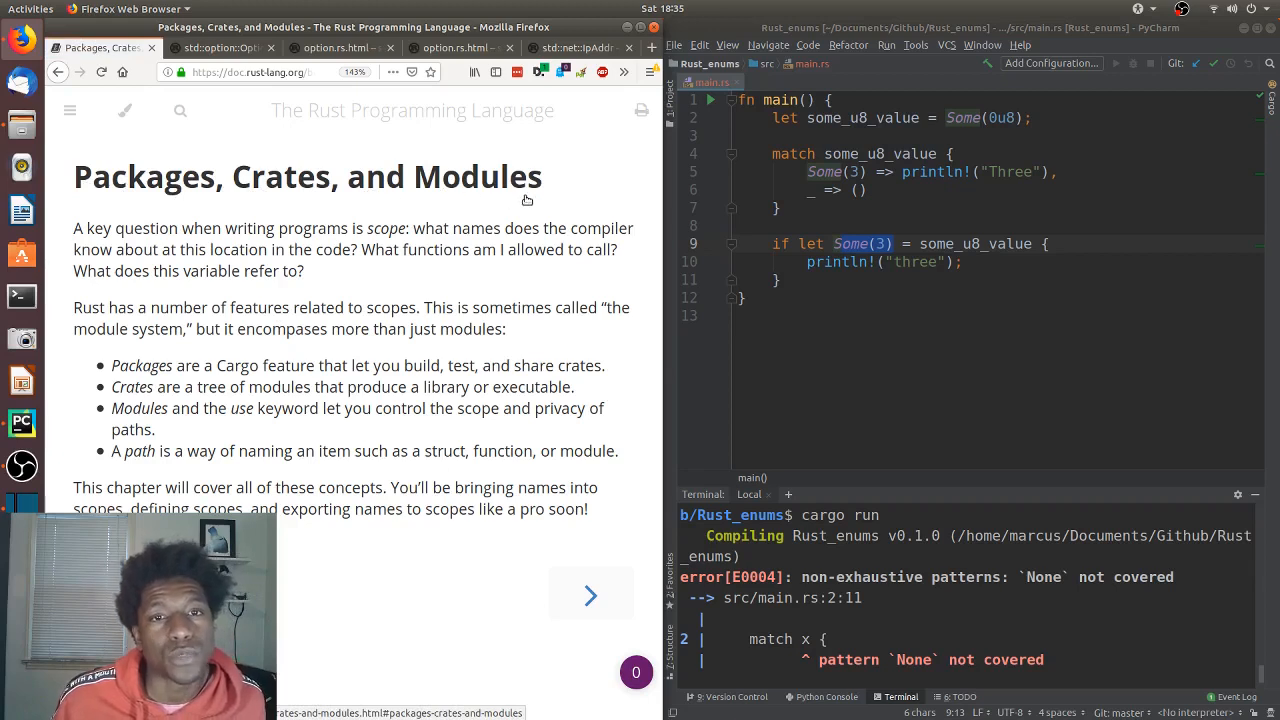